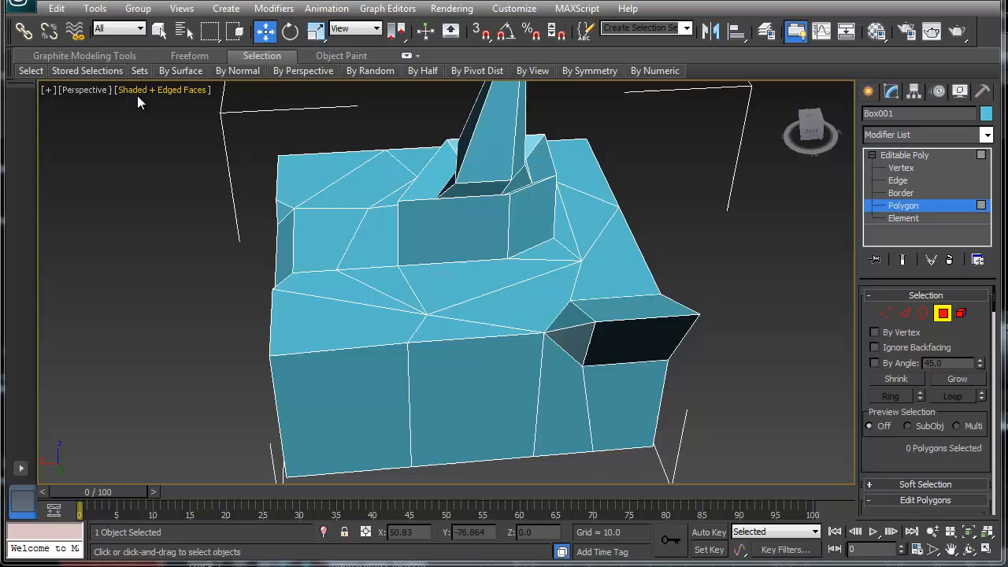
- Open the Shaded + Edged Faces viewport menu and hover over Configure
left_click(161, 89)
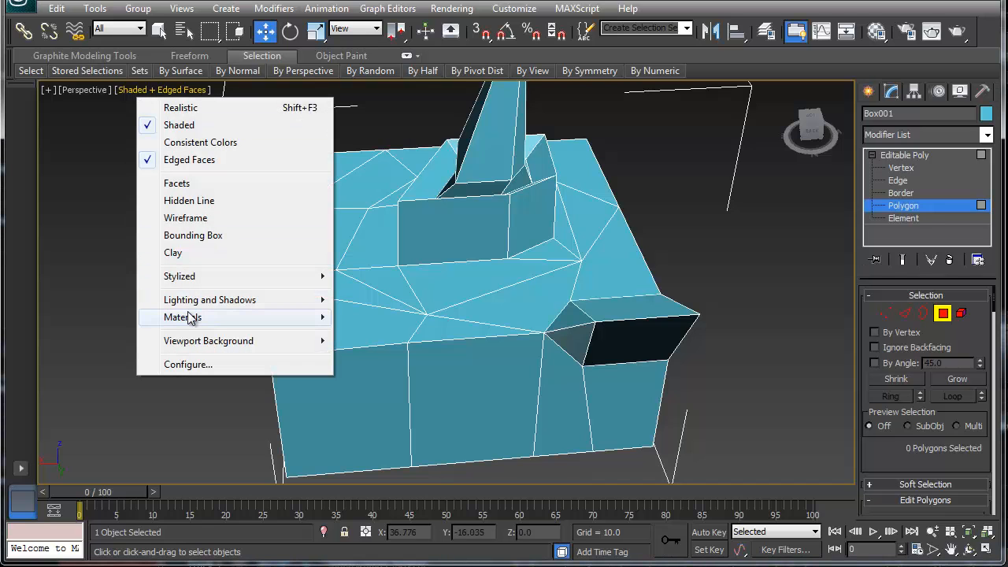
left_click(188, 364)
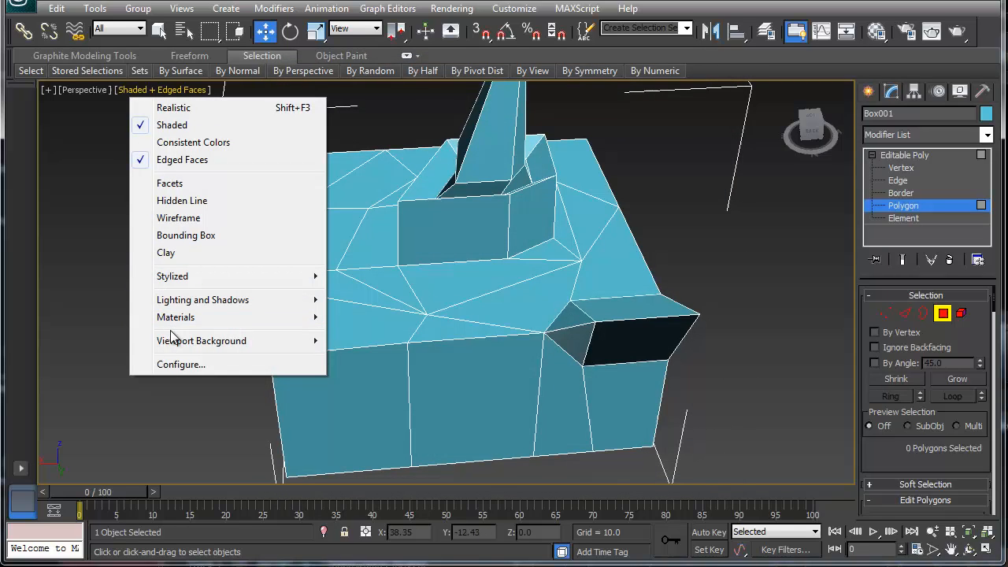
mouse_move(181, 364)
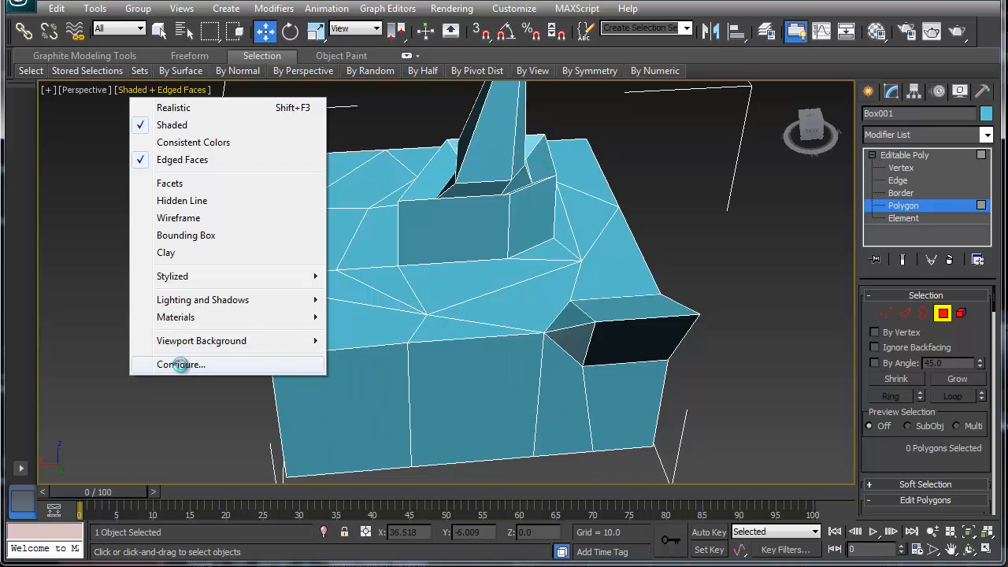
- Show polygon and triangle count statistics for Total + Selection in the viewport
left_click(180, 364)
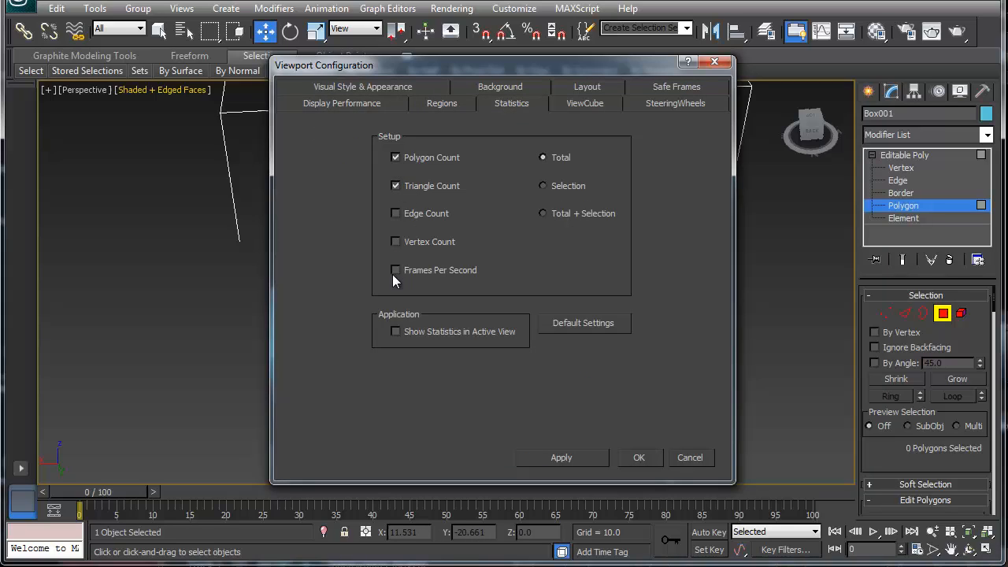
left_click(543, 212)
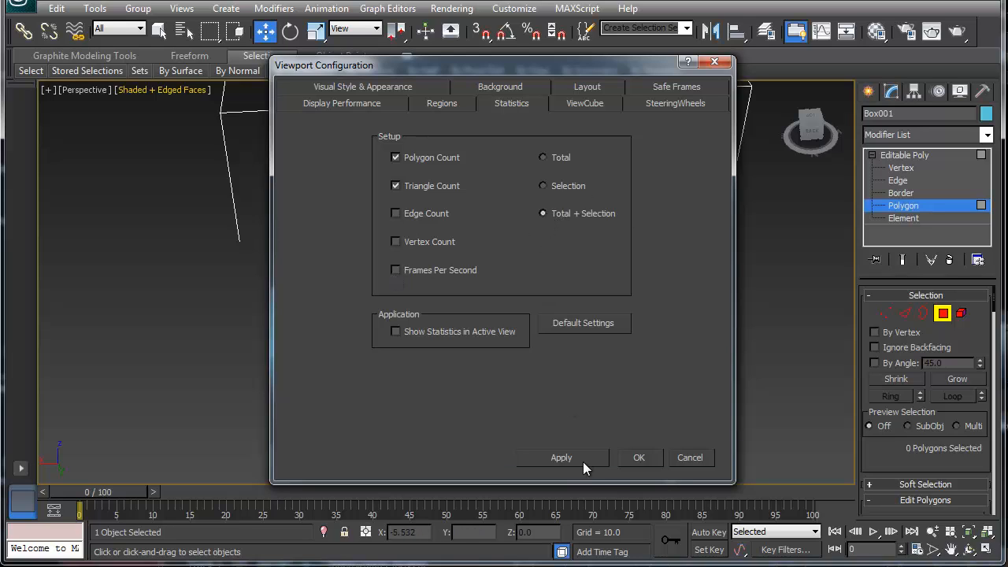
left_click(638, 458)
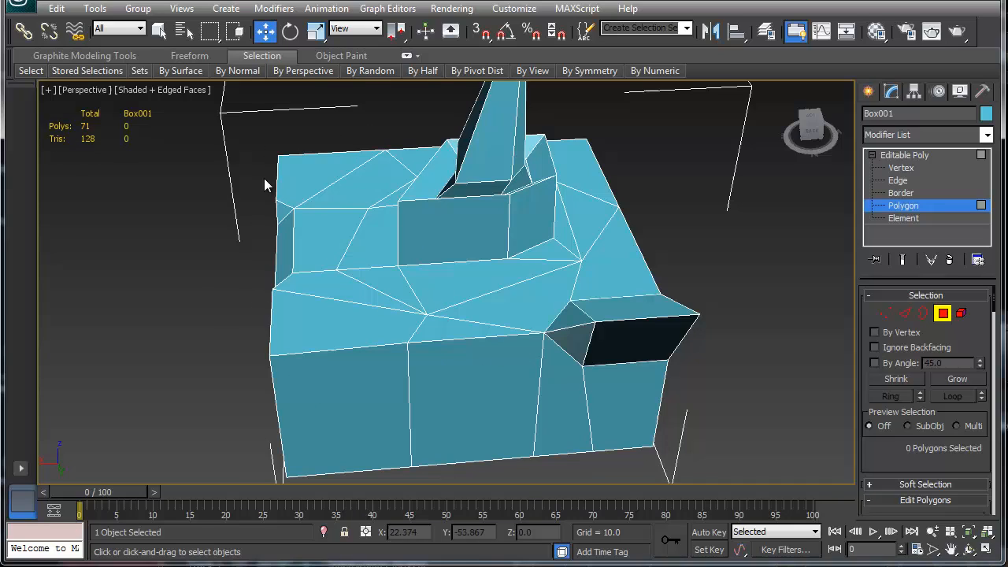
mouse_move(265, 299)
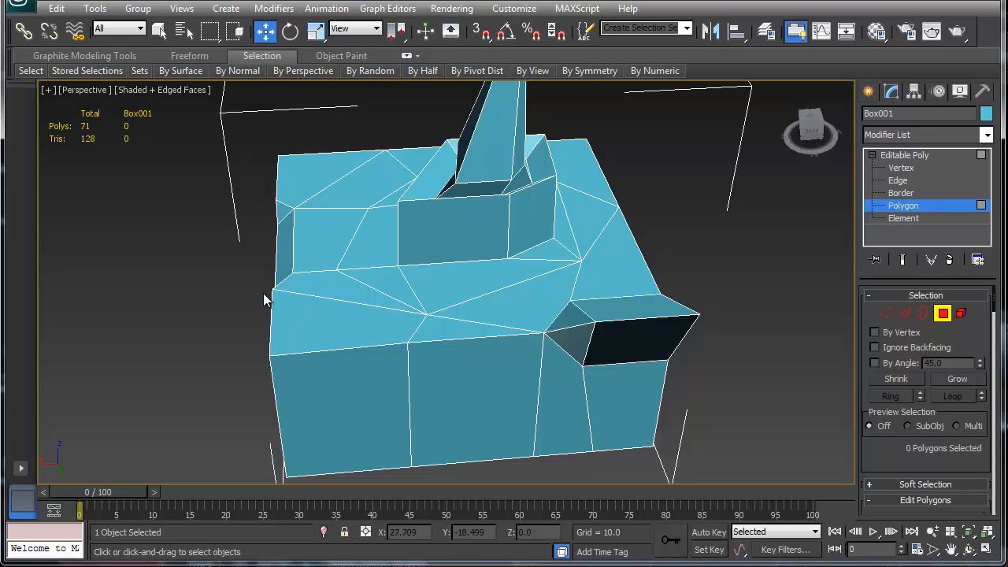
mouse_move(440, 433)
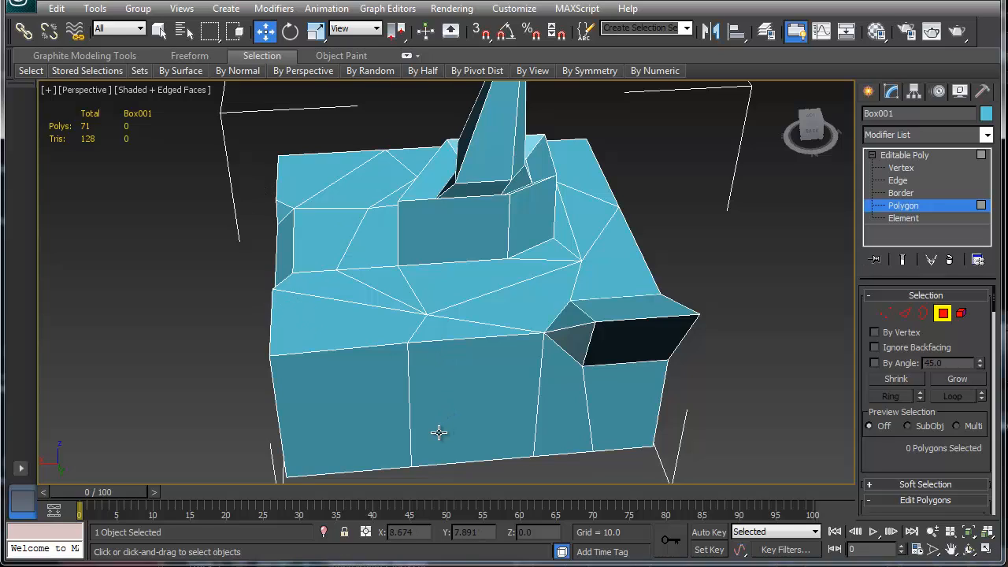
mouse_move(431, 408)
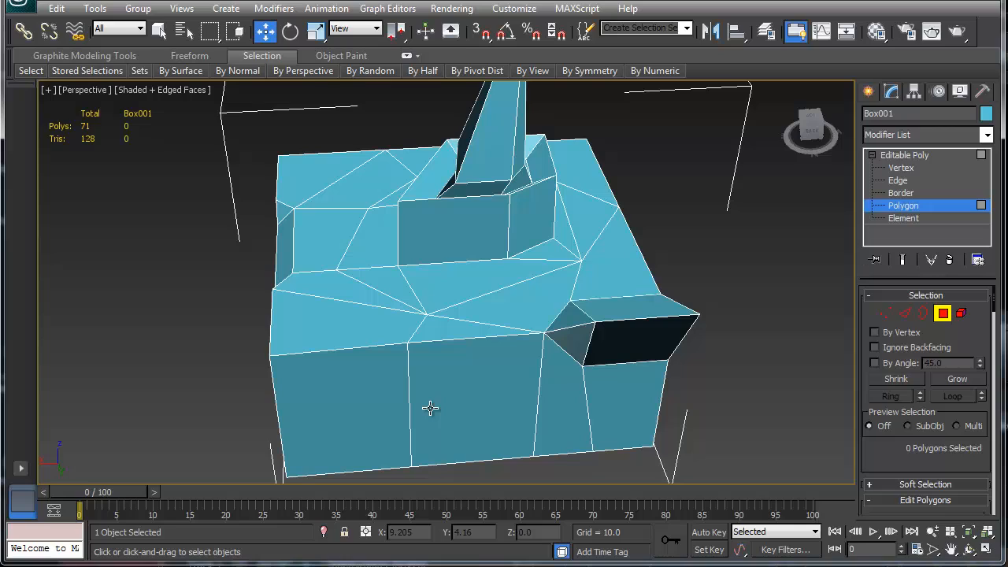
mouse_move(473, 360)
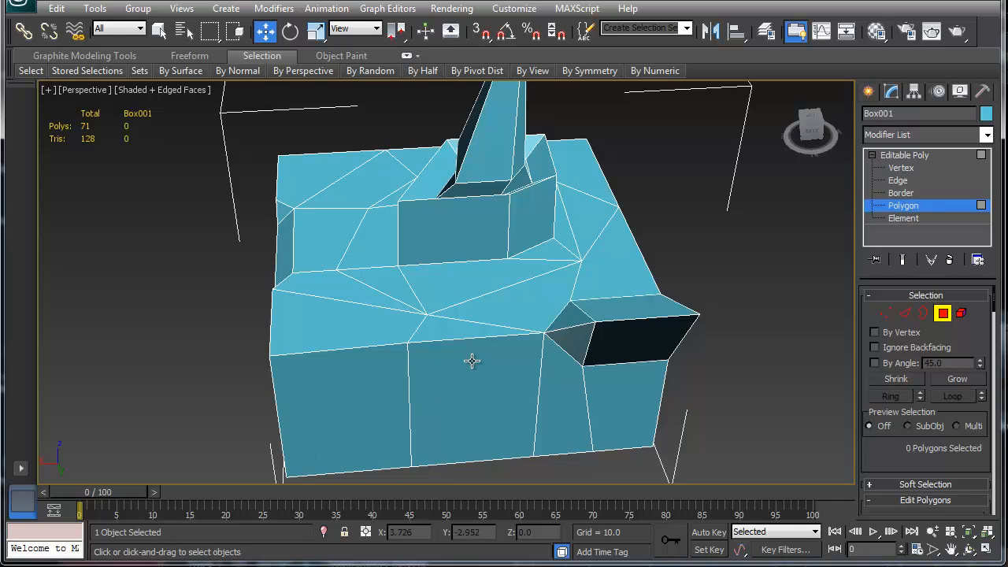
mouse_move(435, 382)
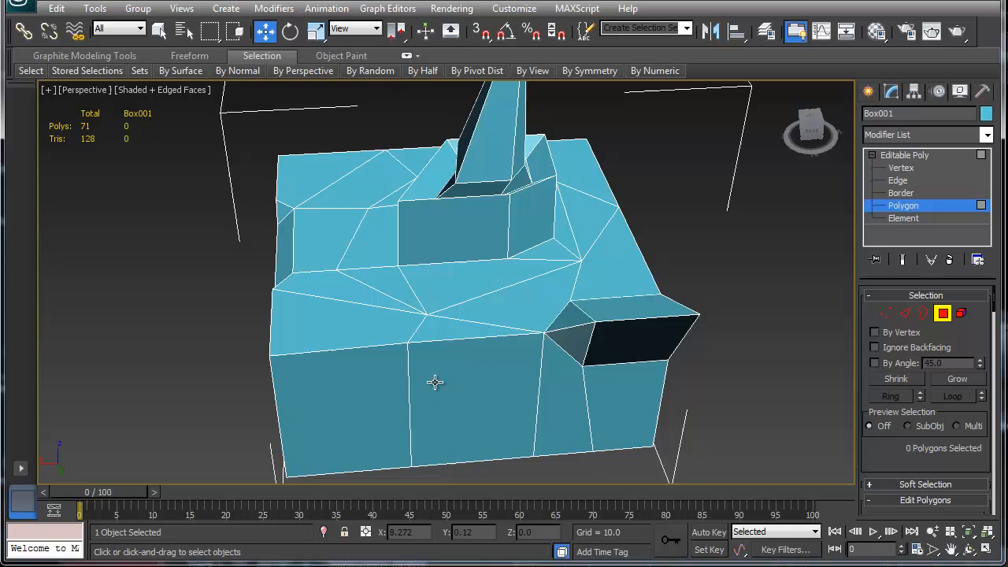
mouse_move(442, 349)
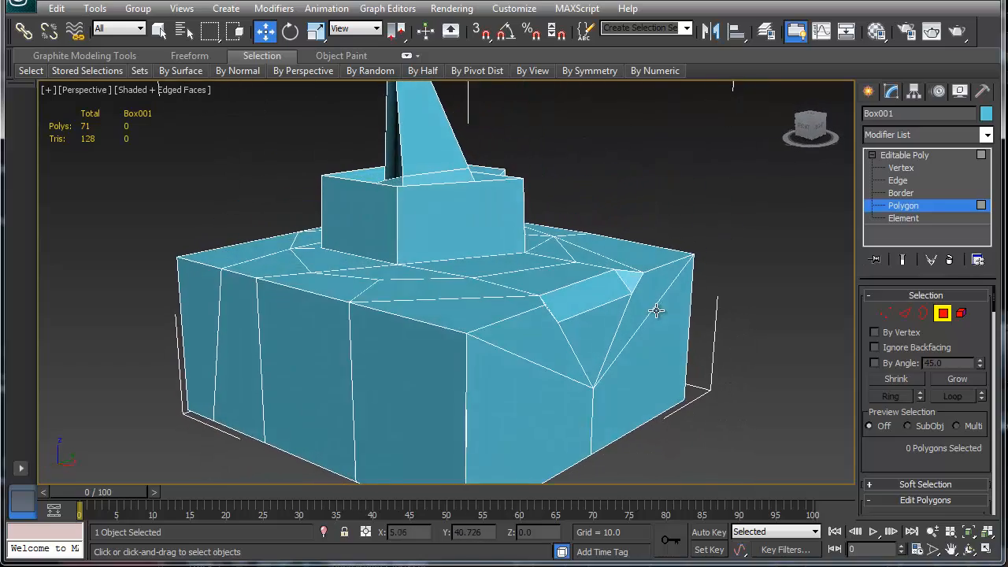
left_click_drag(657, 309, 512, 350)
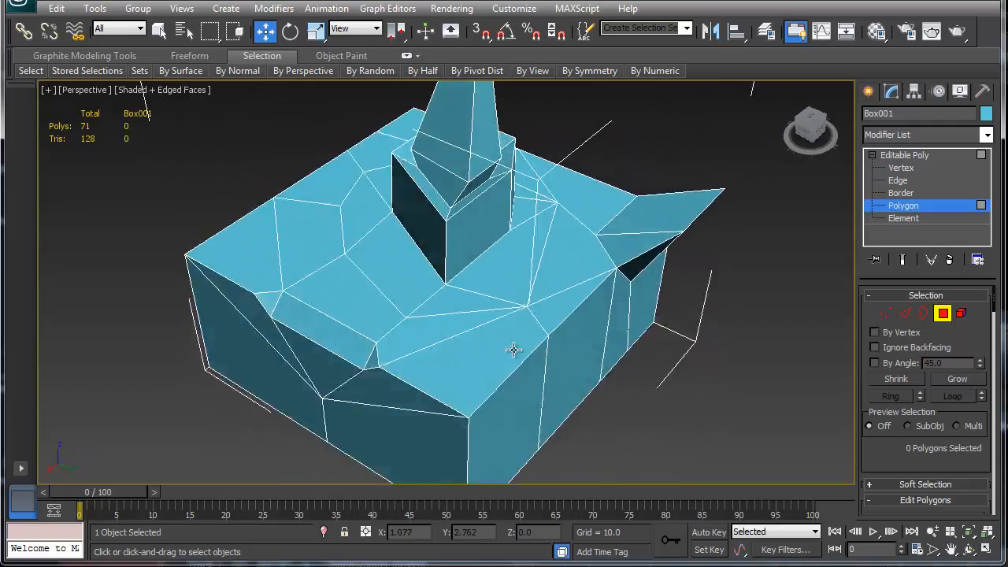
left_click_drag(512, 350, 319, 321)
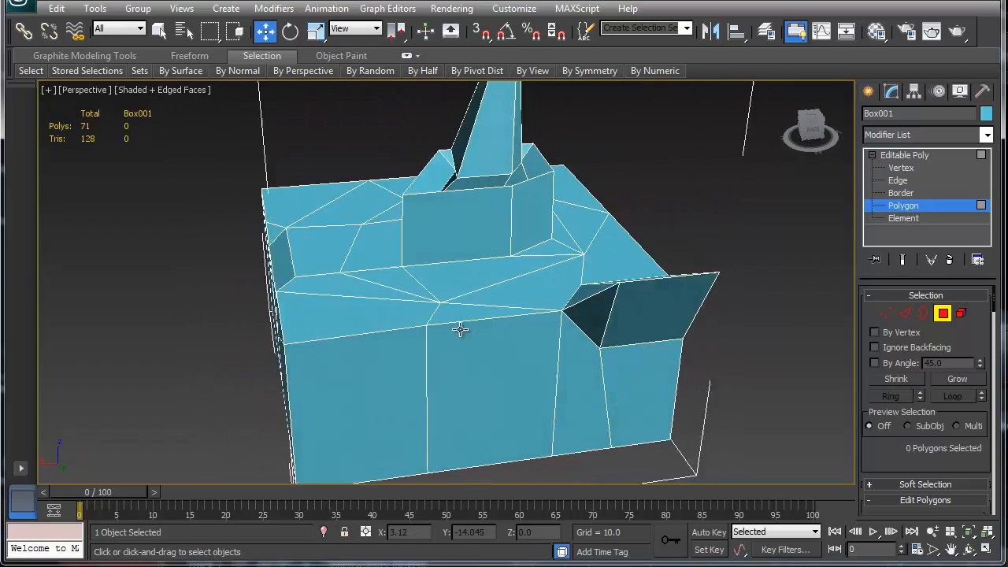
left_click_drag(461, 331, 473, 343)
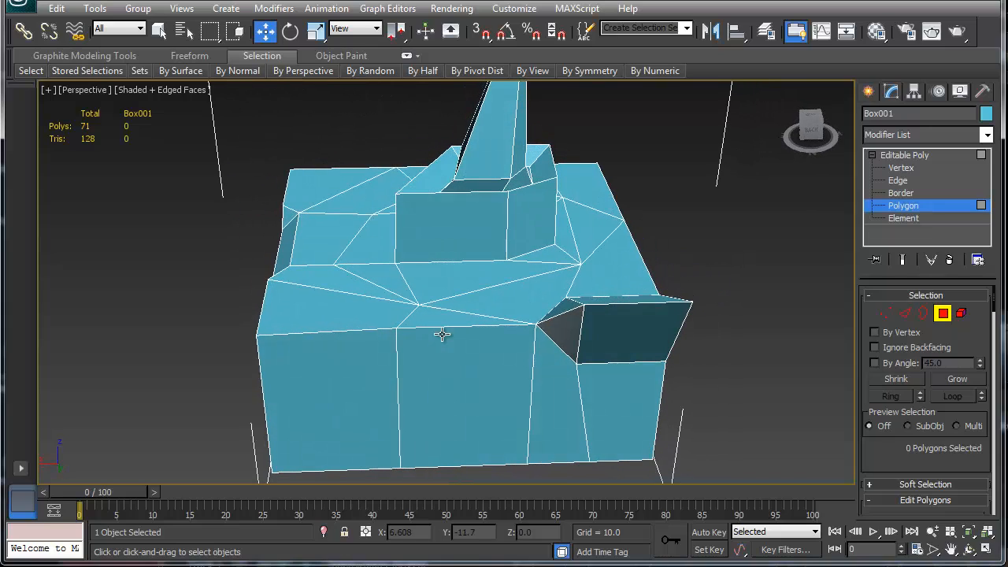
left_click_drag(441, 334, 504, 331)
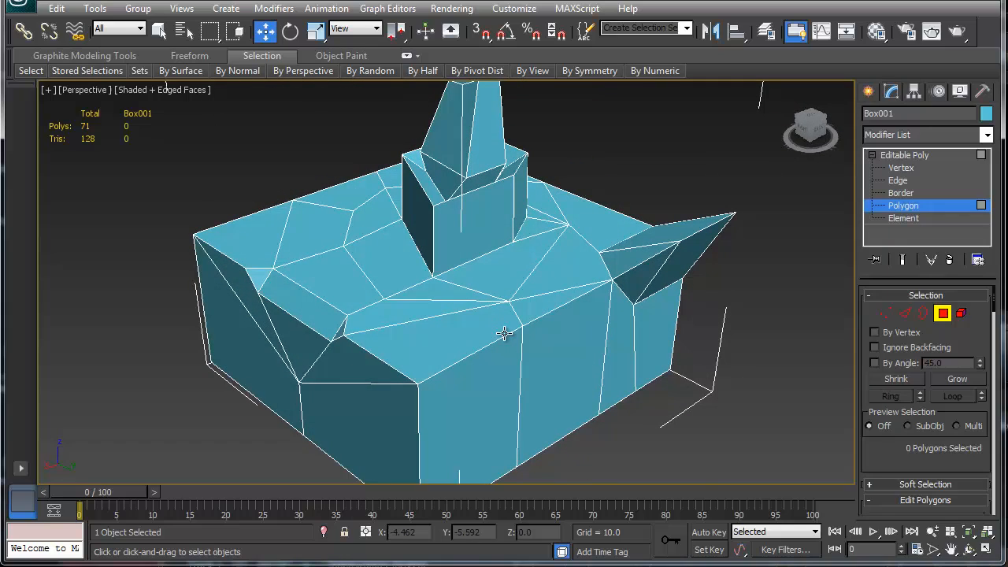
left_click_drag(504, 331, 481, 338)
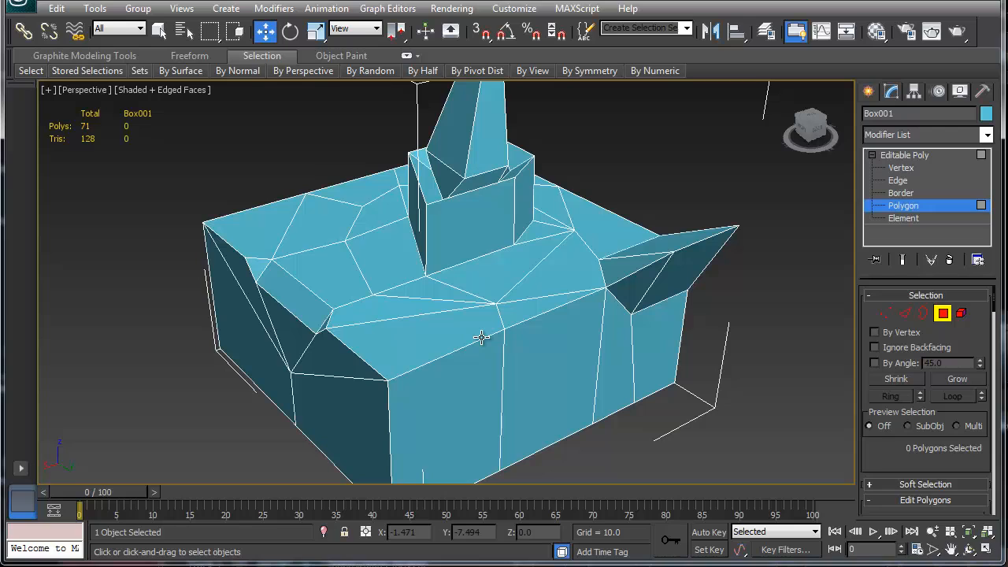
mouse_move(473, 277)
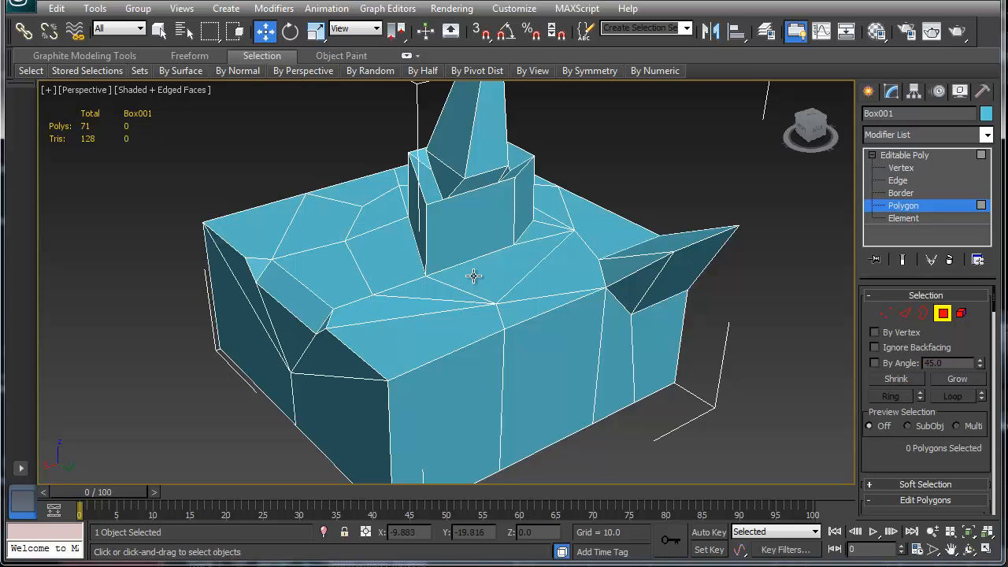
mouse_move(488, 370)
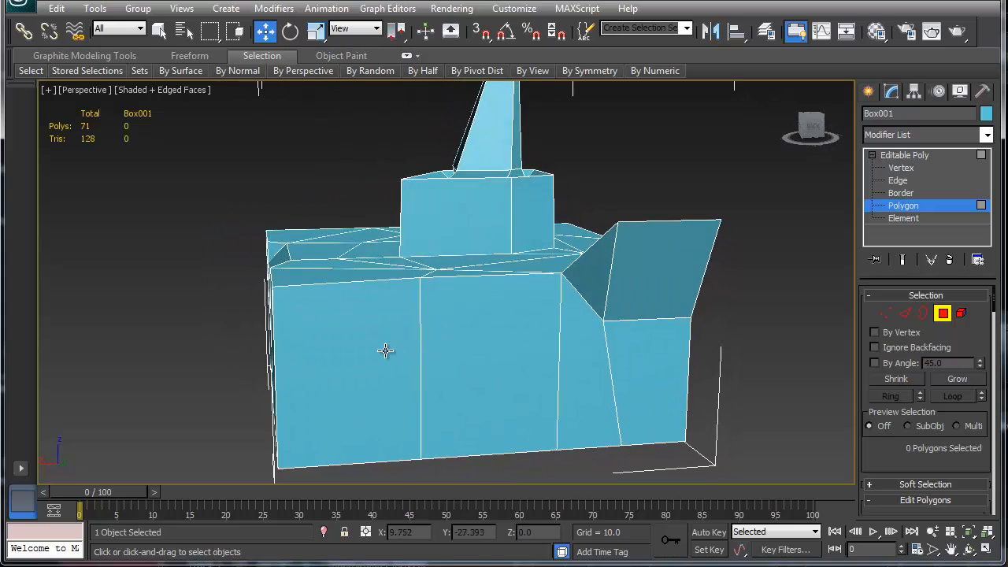
- Remove the redundant bottom edges in Edge mode, dropping Box001 from 71 to 51 polygons
left_click(897, 180)
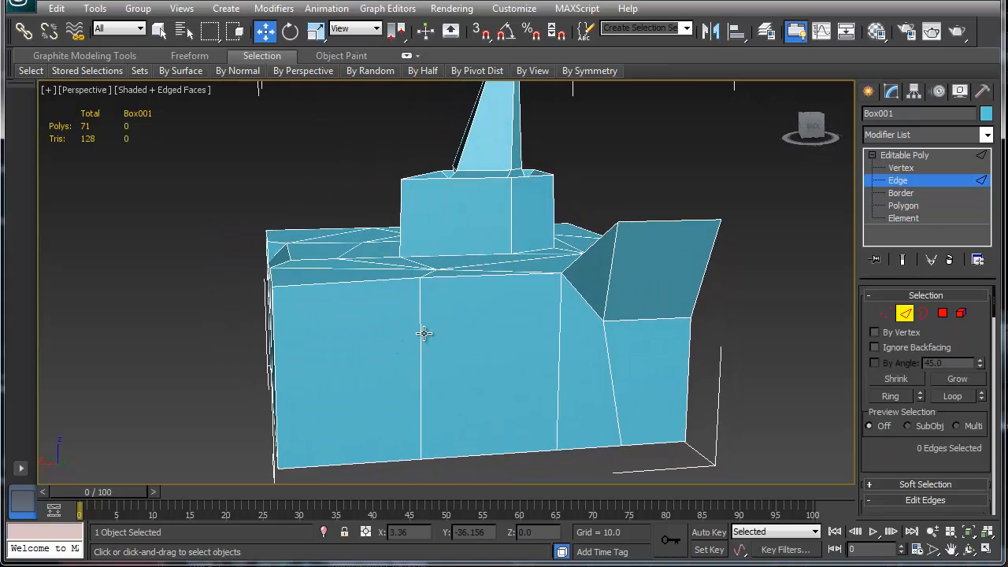
left_click(423, 333)
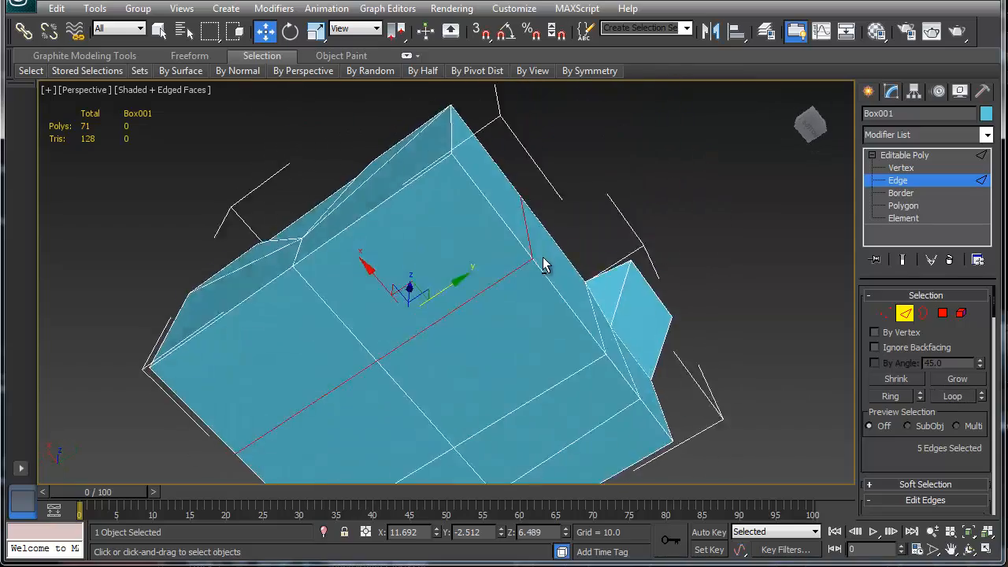
left_click_drag(547, 264, 707, 414)
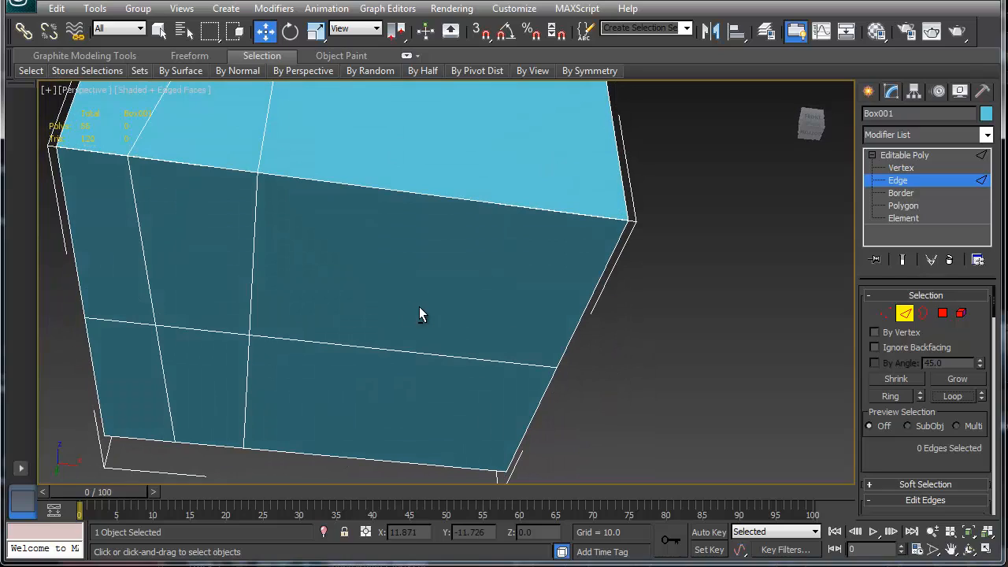
left_click(256, 260)
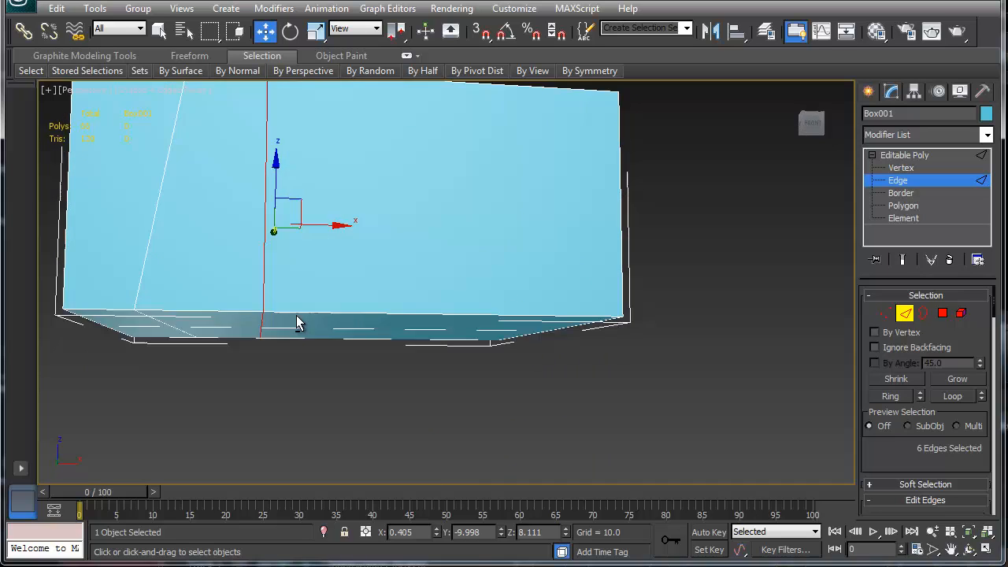
left_click_drag(299, 323, 303, 386)
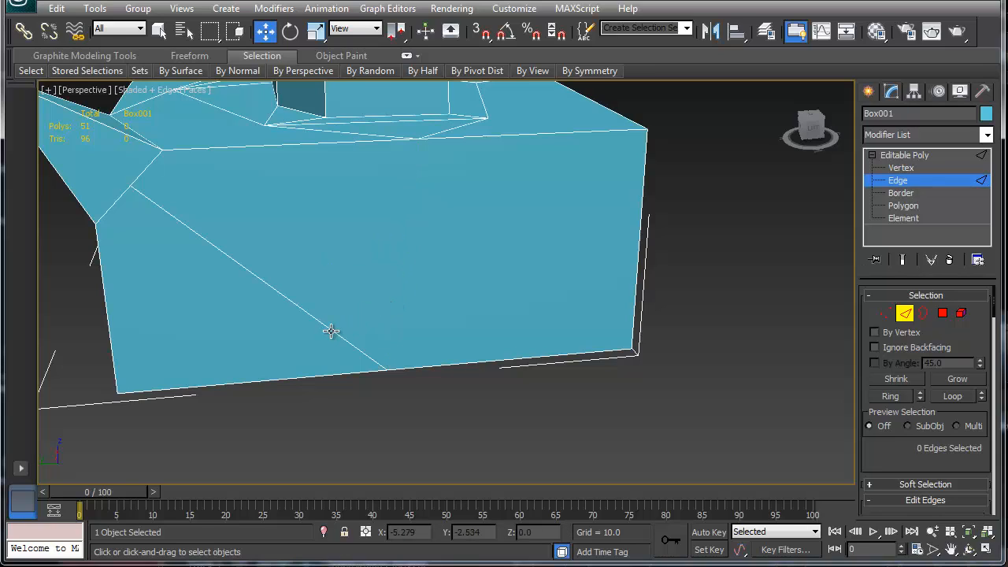
left_click(901, 168)
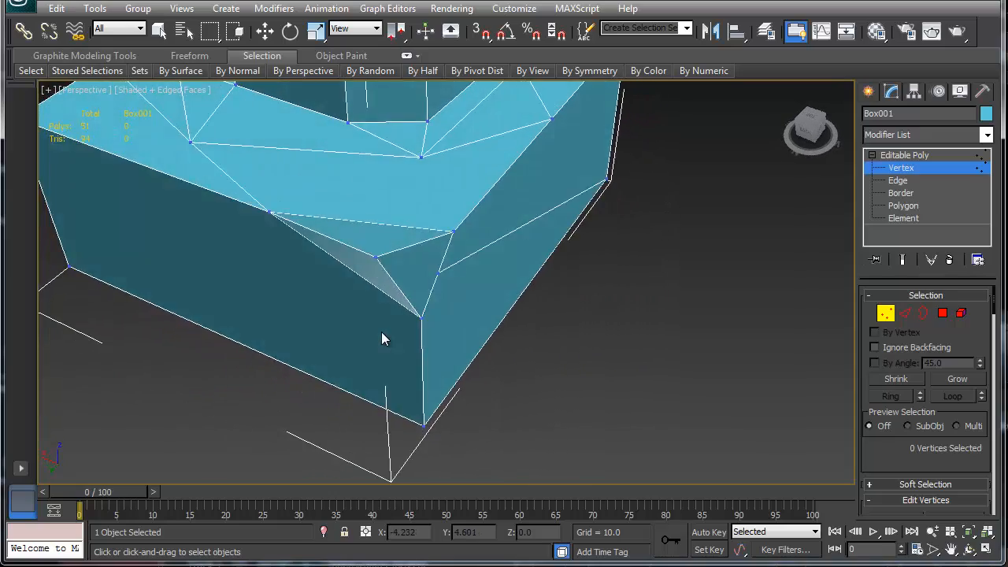
- Cut a diagonal edge across the side face under the flap, then orbit to inspect
left_click_drag(386, 338, 441, 342)
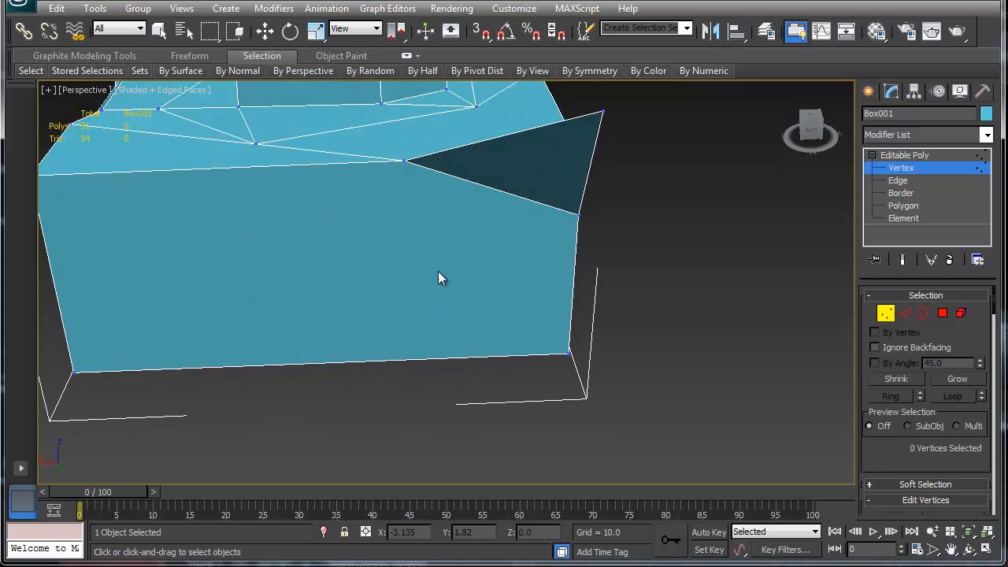
right_click(441, 278)
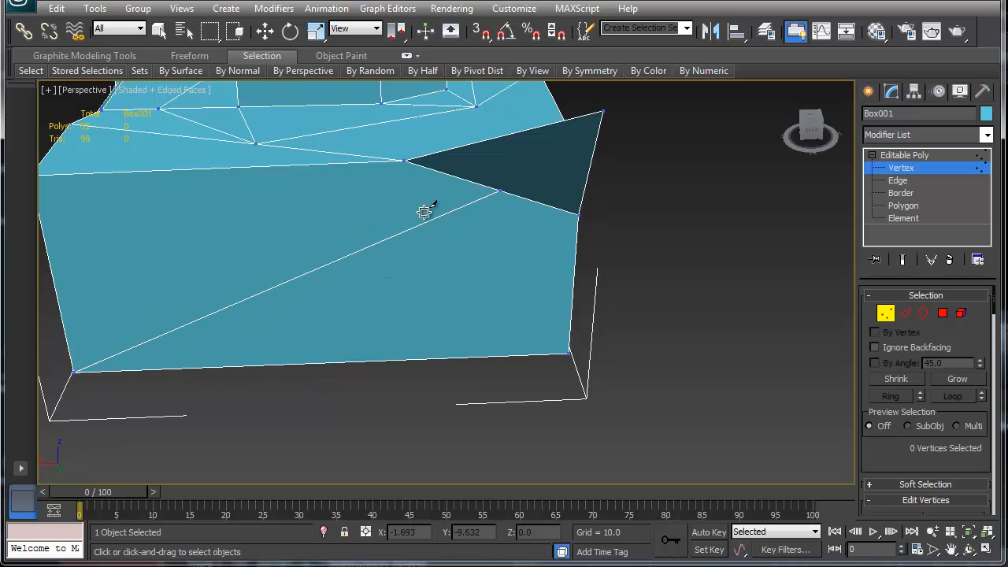
left_click_drag(425, 211, 295, 346)
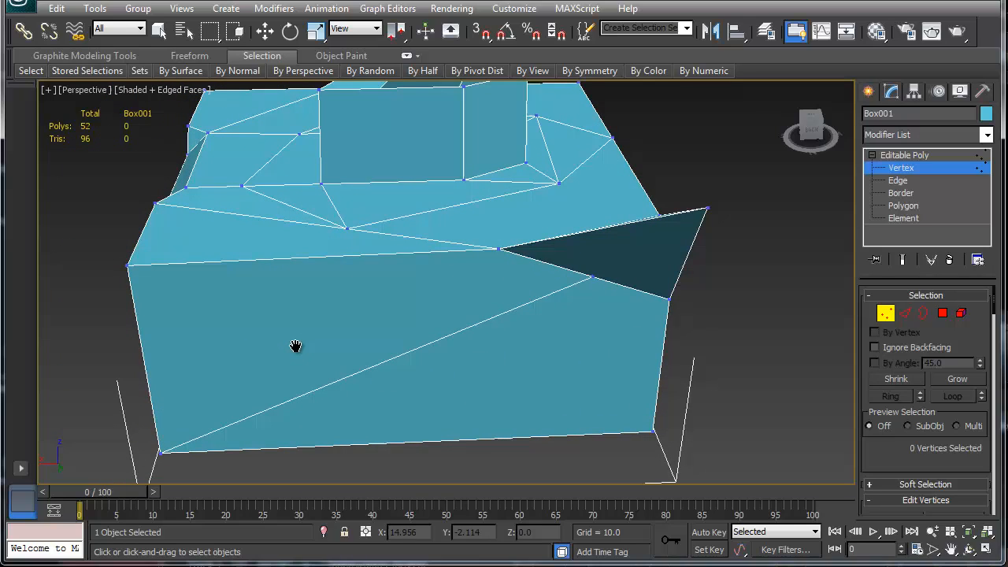
left_click_drag(295, 347, 423, 323)
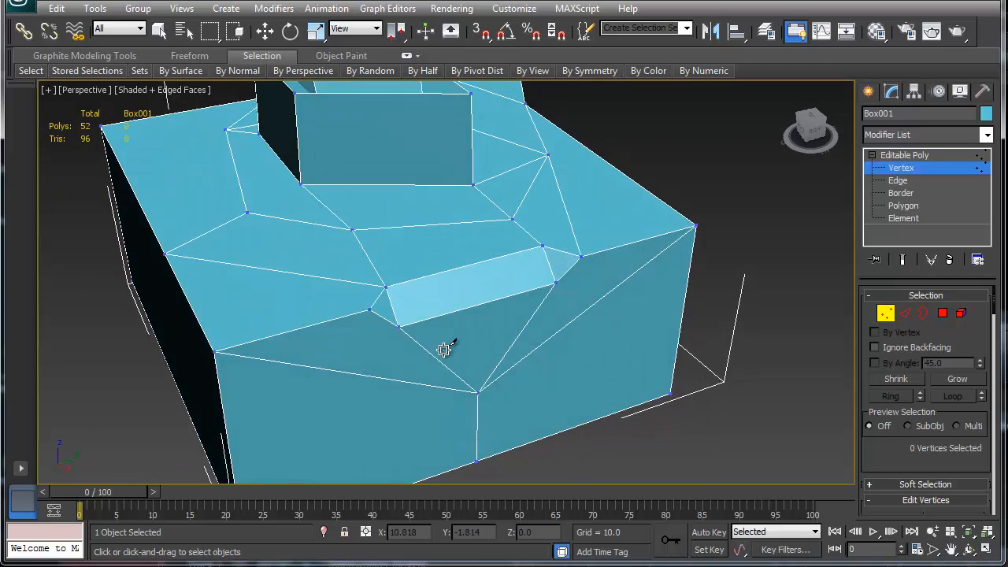
left_click_drag(443, 351, 359, 360)
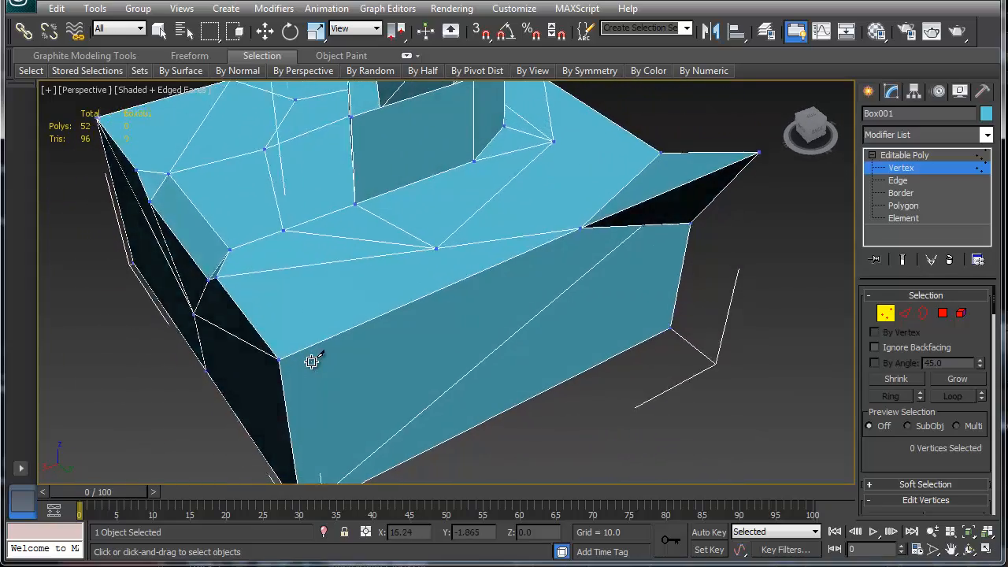
left_click_drag(316, 362, 300, 347)
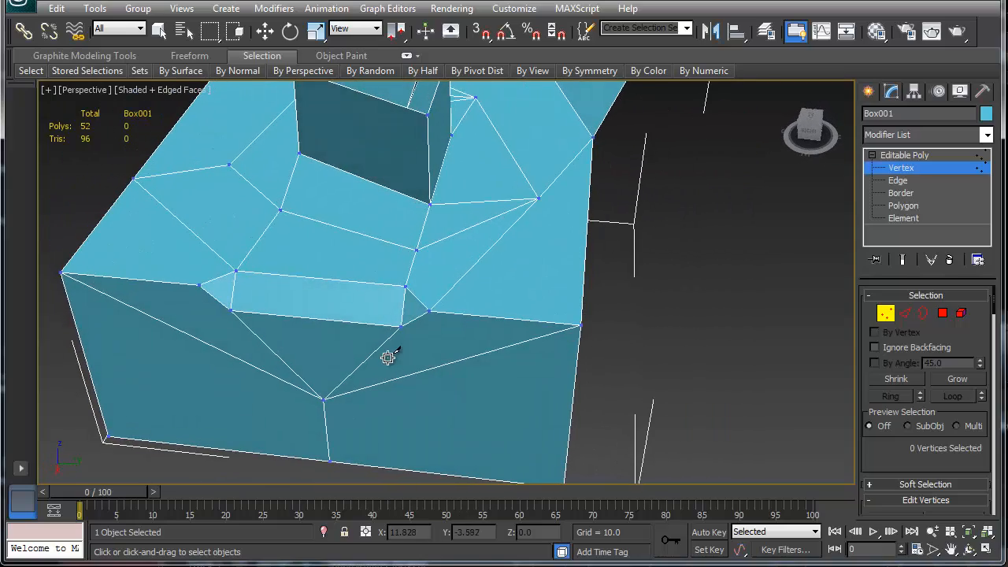
- Clear the stepped top's redundant edges (45 polygons, 86 triangles) and enter Edge mode
left_click_drag(386, 354, 314, 307)
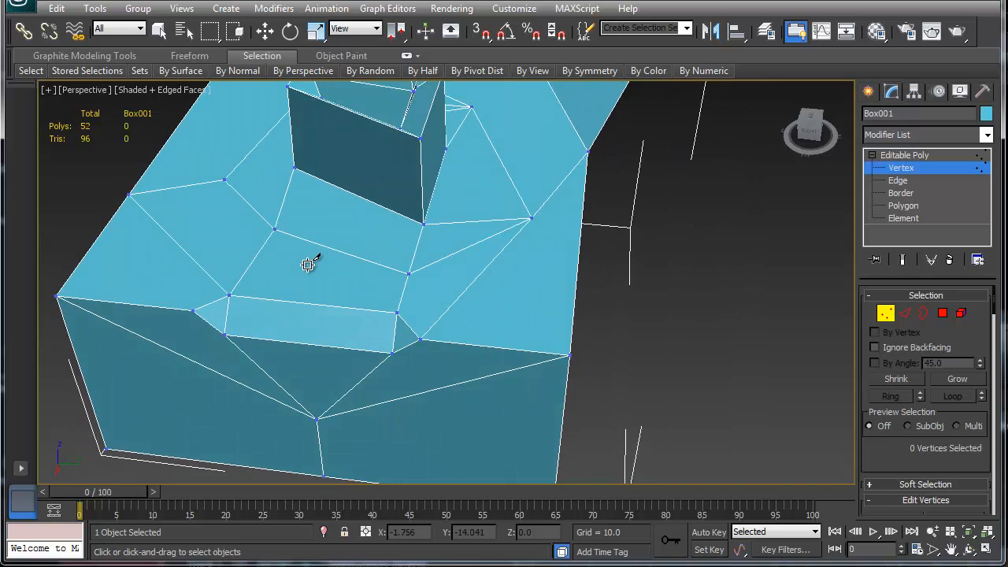
left_click(898, 180)
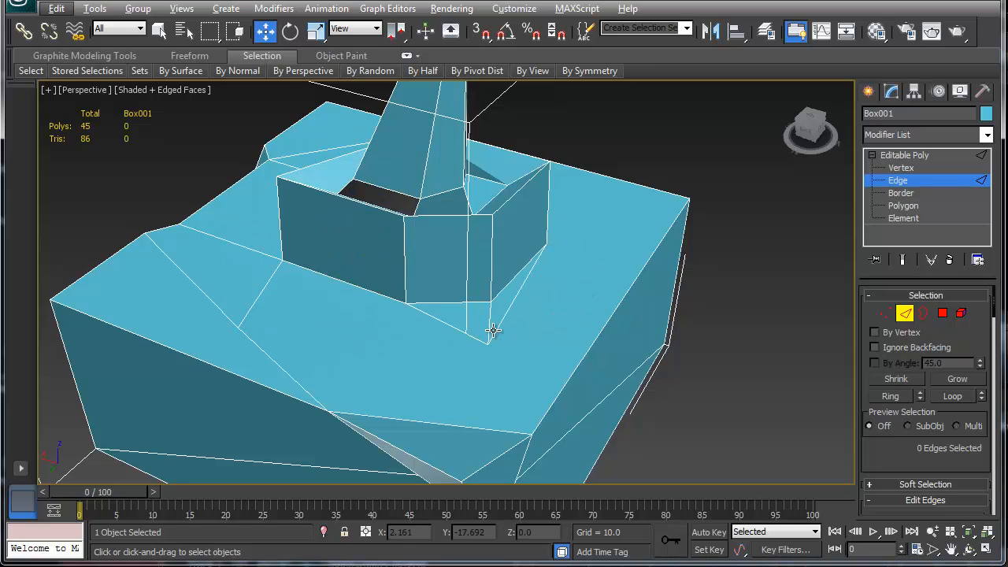
- Remove edges around the spire block's base, leaving 41 polygons and 80 triangles
left_click(492, 330)
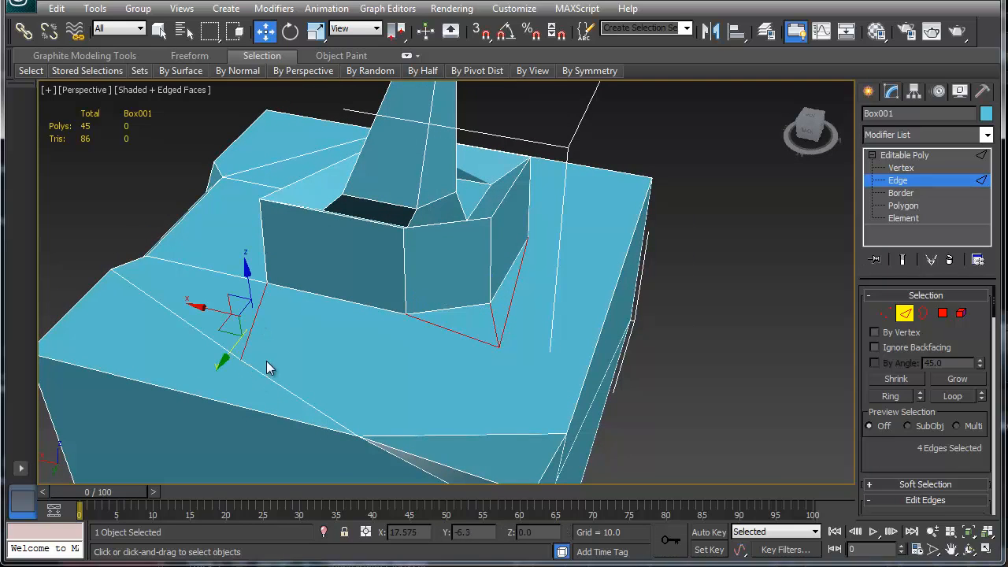
left_click_drag(267, 366, 421, 323)
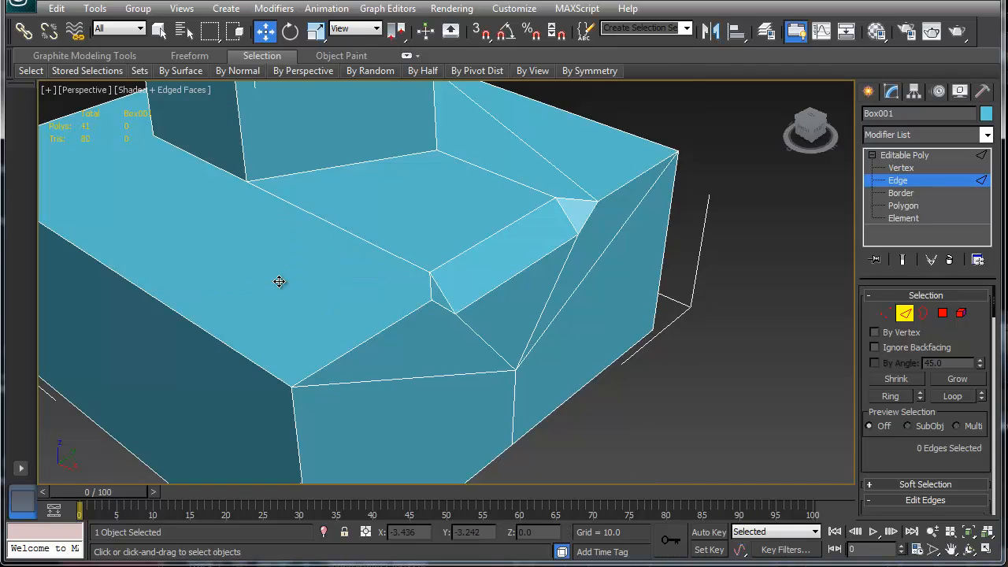
mouse_move(371, 295)
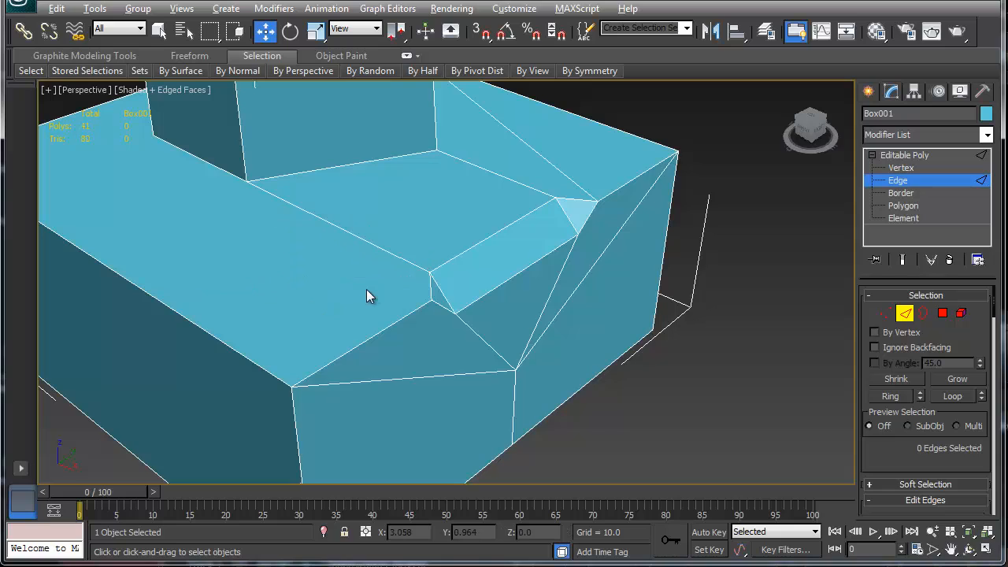
left_click_drag(370, 295, 338, 243)
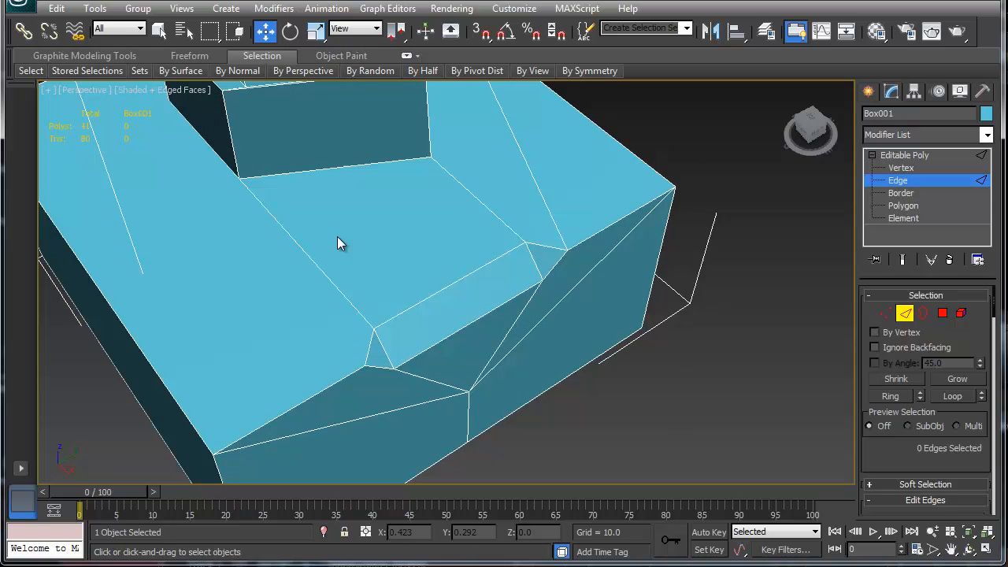
mouse_move(491, 209)
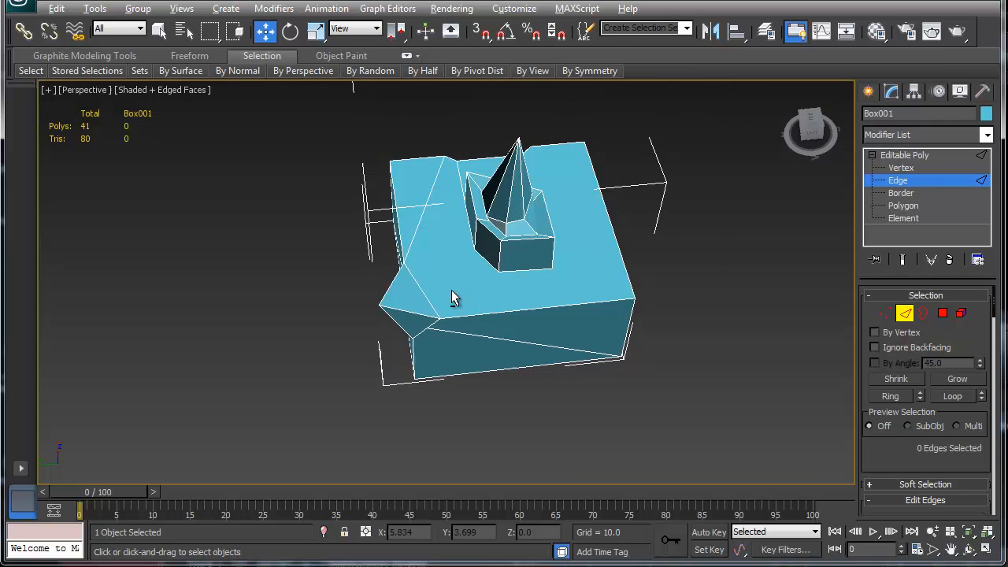
- Use Cut to slice new edges from the box's left corner across the top n-gons
right_click(453, 298)
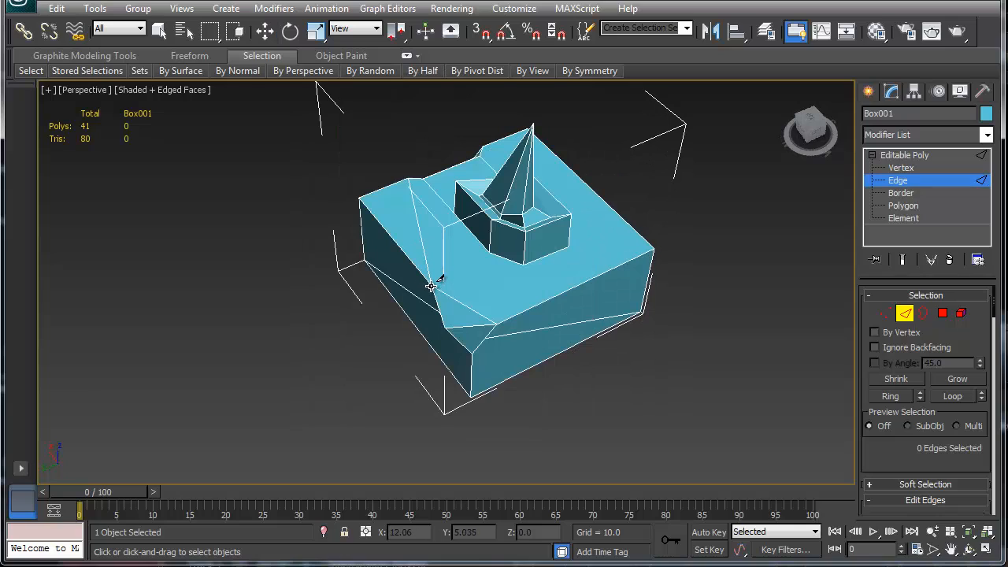
left_click(538, 242)
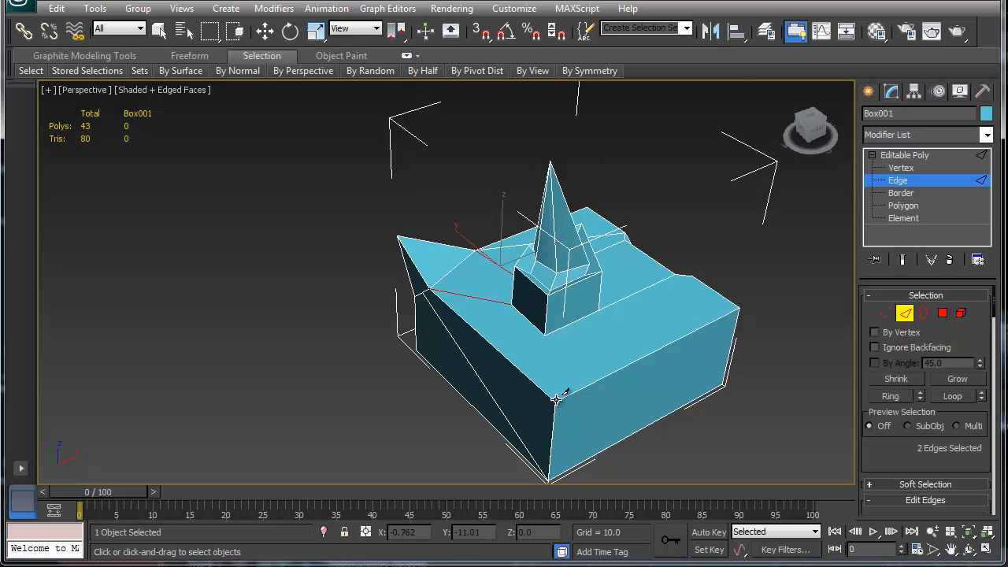
mouse_move(546, 342)
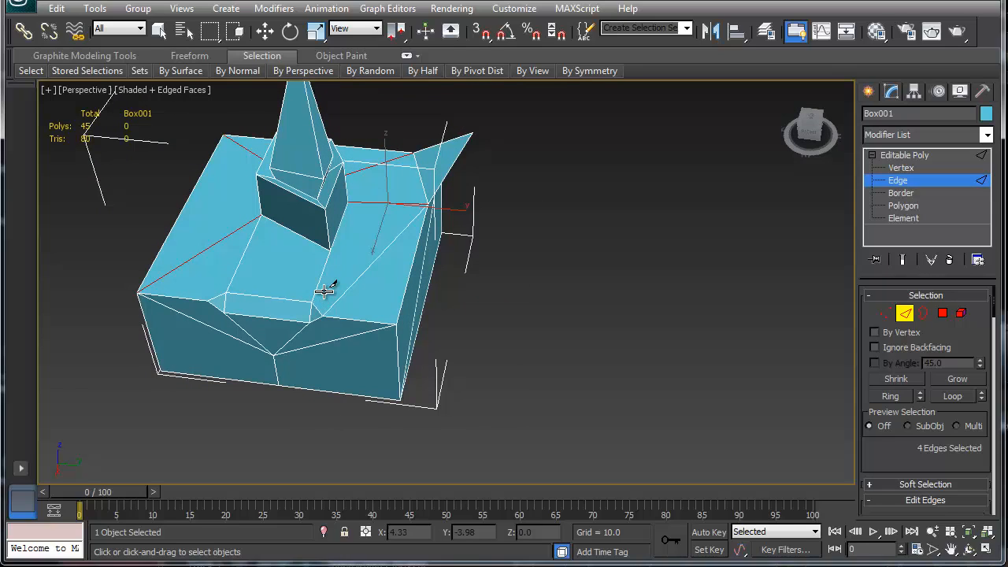
mouse_move(358, 280)
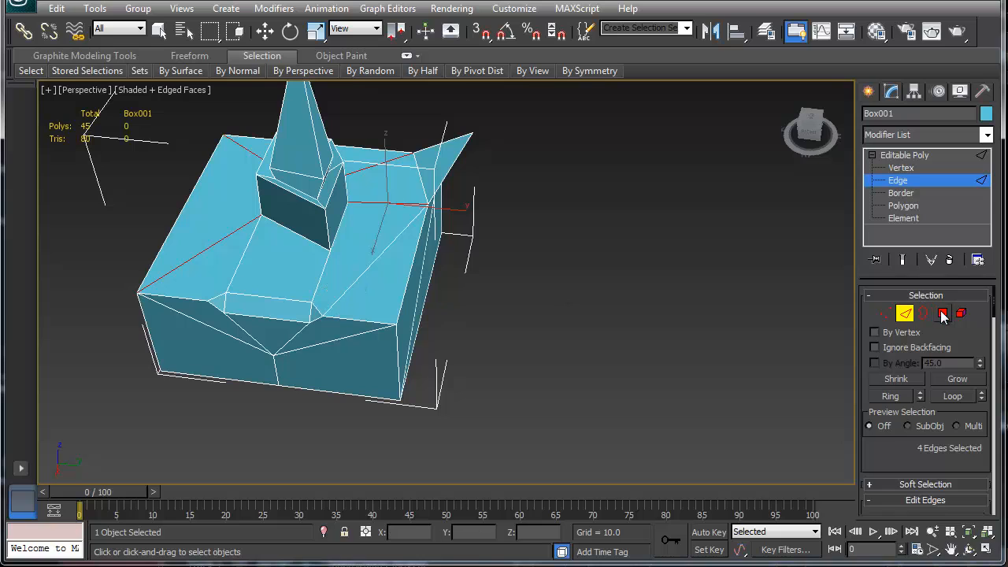
- Inspect the long triangle in Polygon mode, then remove its redundant edge
left_click(903, 206)
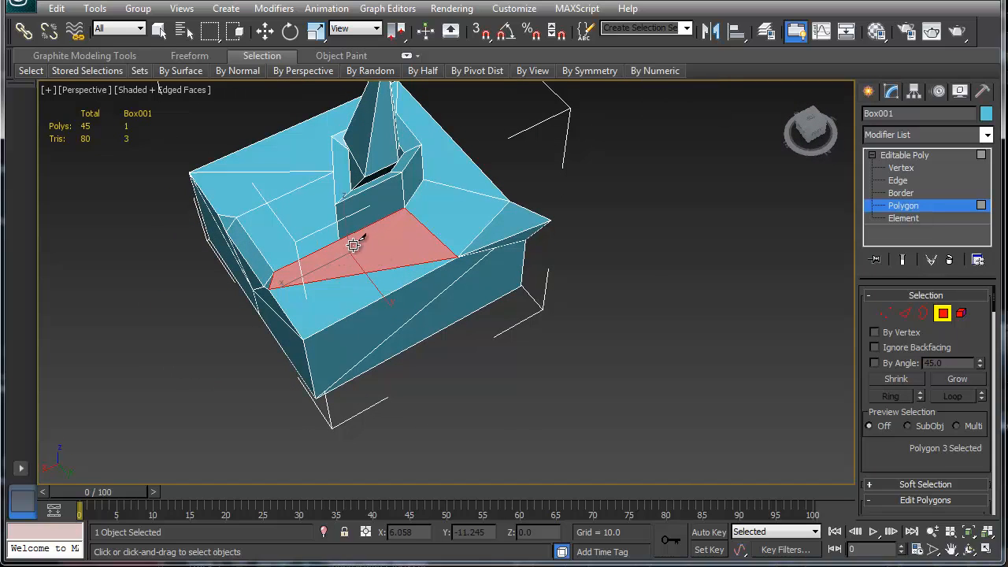
left_click_drag(354, 244, 365, 337)
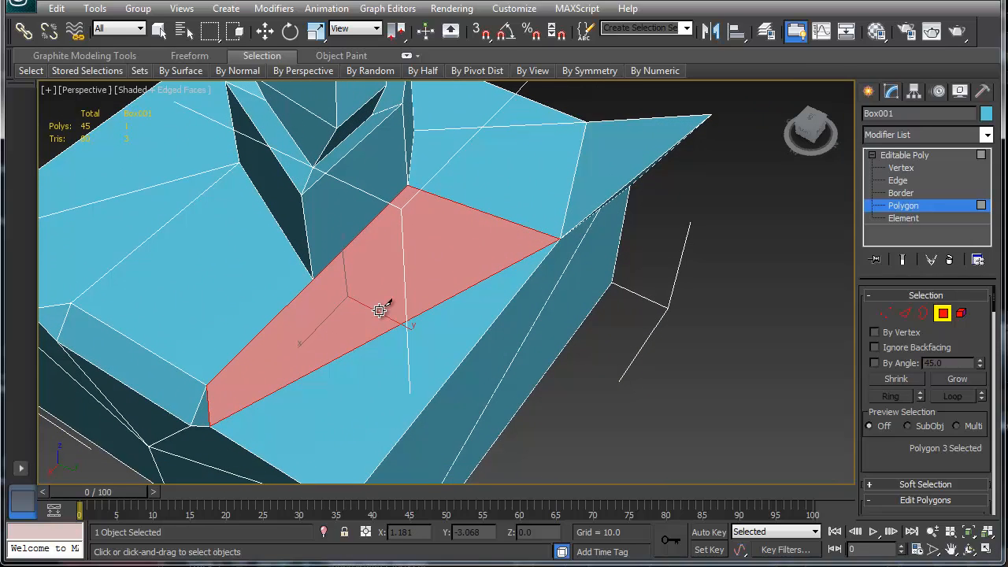
left_click(898, 181)
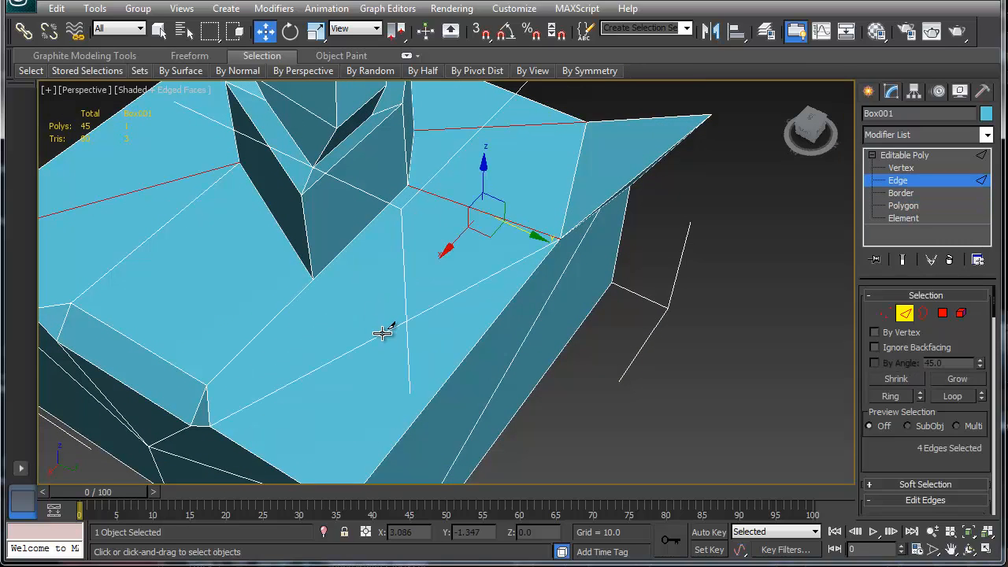
left_click(382, 334)
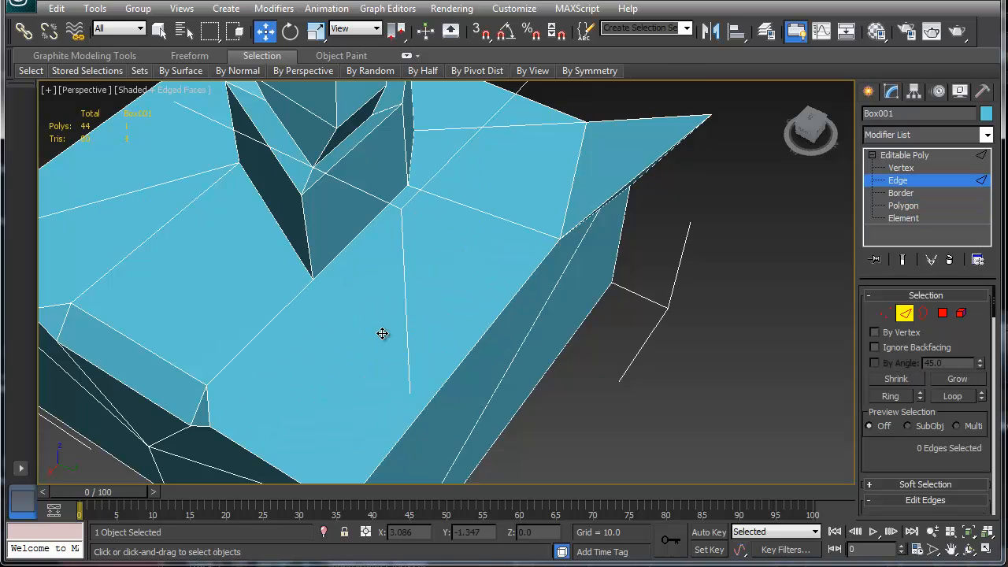
- Cut a new edge from the triangle down to the lower corner vertex
right_click(382, 333)
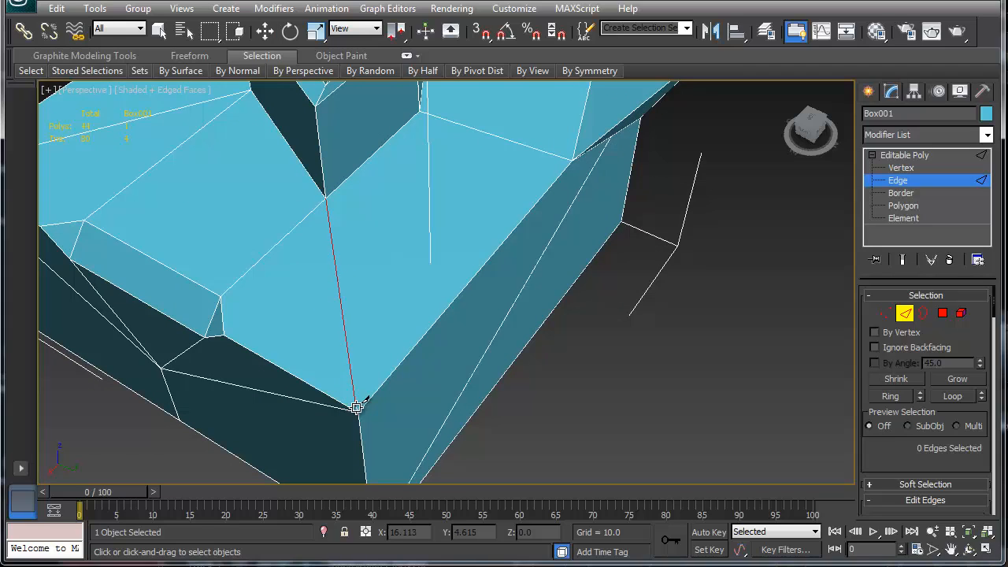
left_click(356, 408)
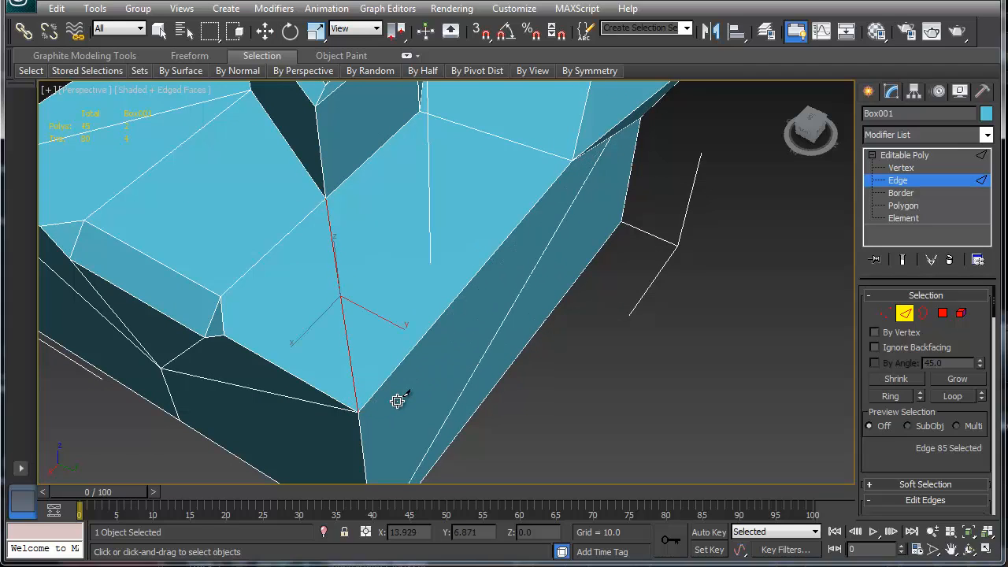
left_click(943, 315)
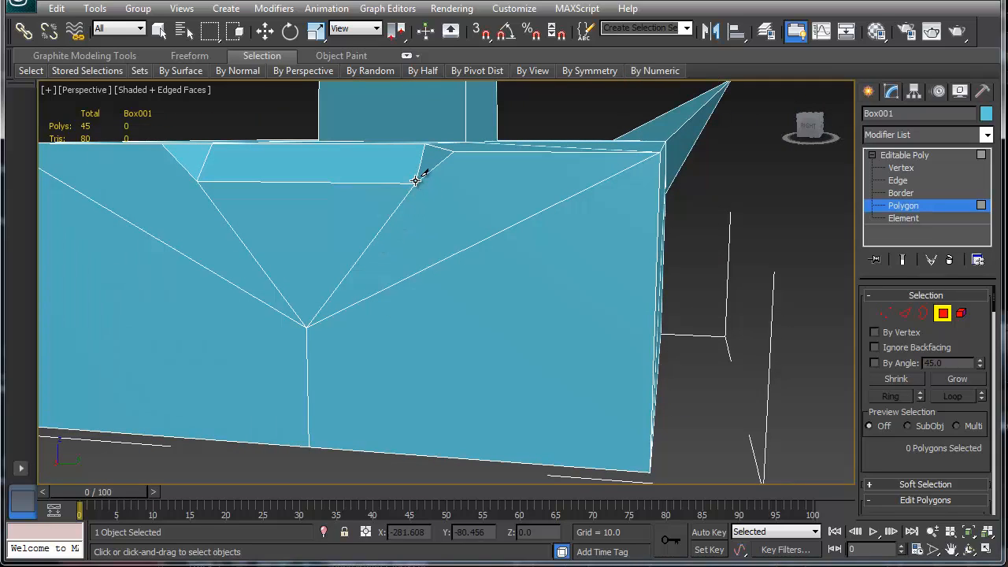
mouse_move(646, 469)
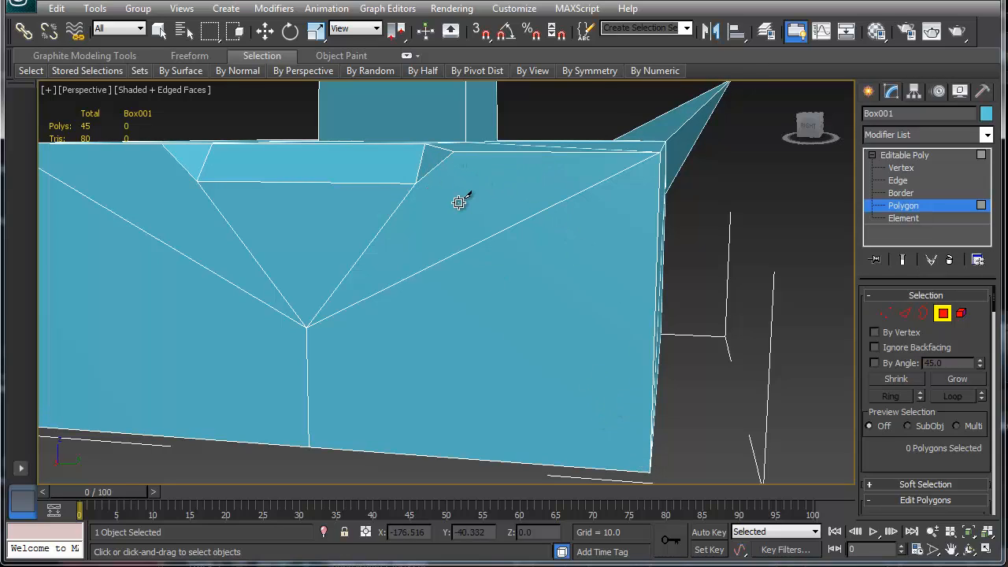
mouse_move(413, 187)
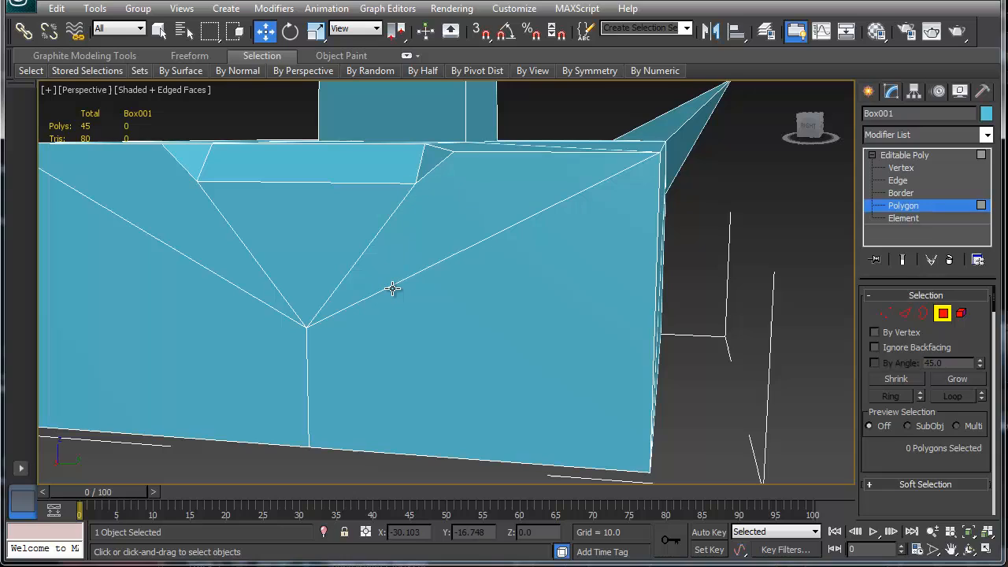
- Replace the front triangle fan with diagonal edges to the bottom corners (43 polygons)
left_click(898, 181)
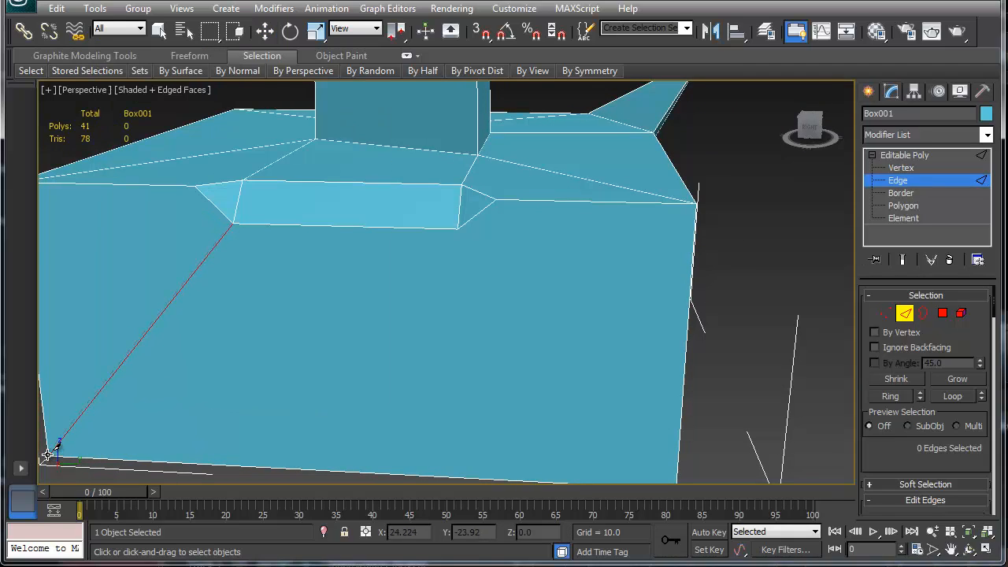
left_click(457, 228)
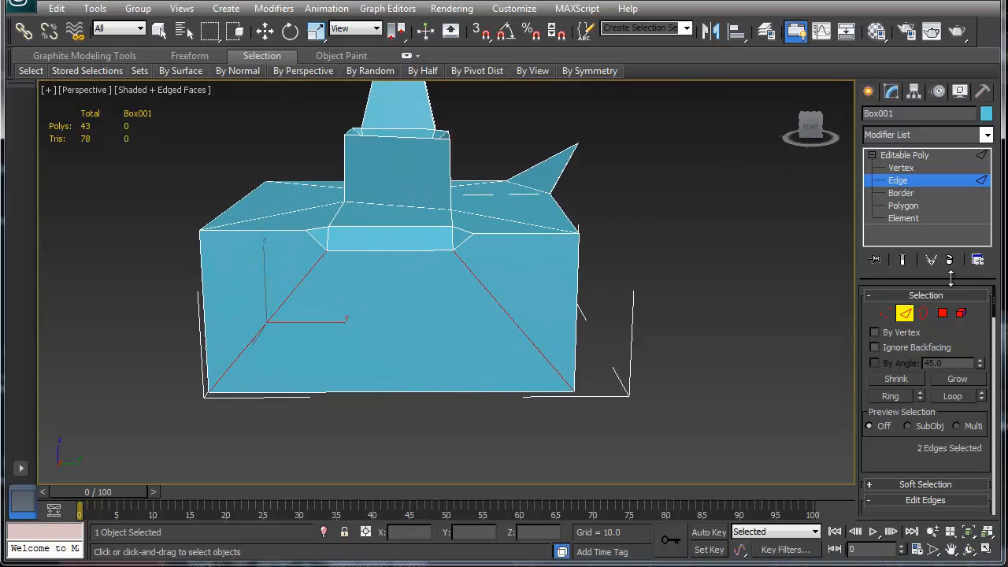
- Inspect the front face in Polygon mode and remove its extra edge, reaching 76 triangles
left_click(903, 205)
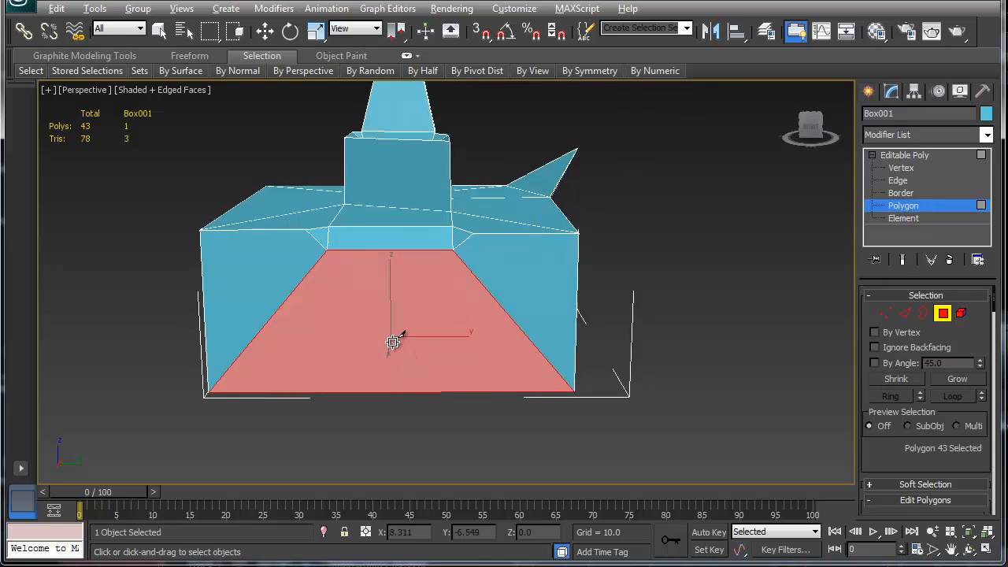
left_click_drag(394, 339, 622, 236)
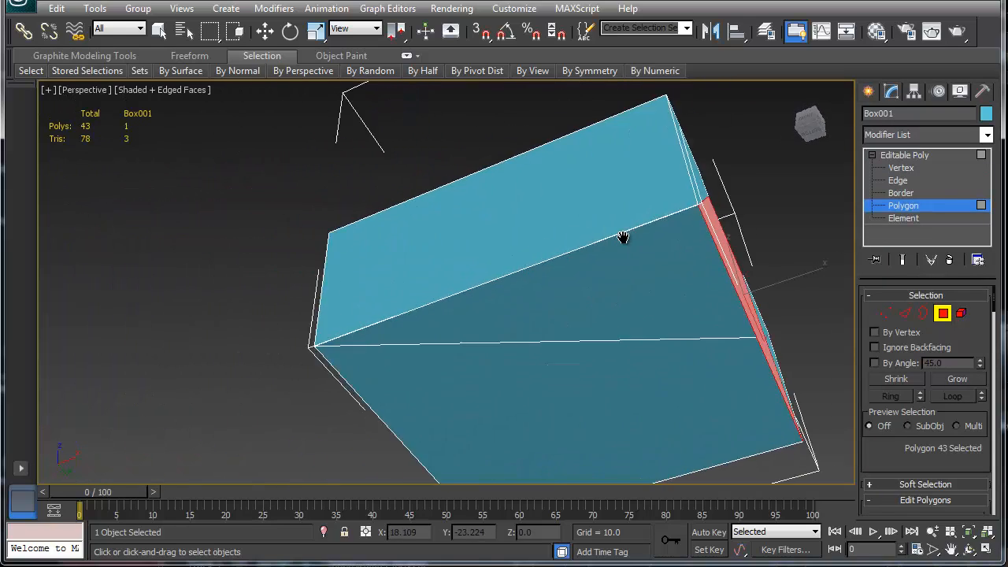
left_click_drag(623, 238, 566, 242)
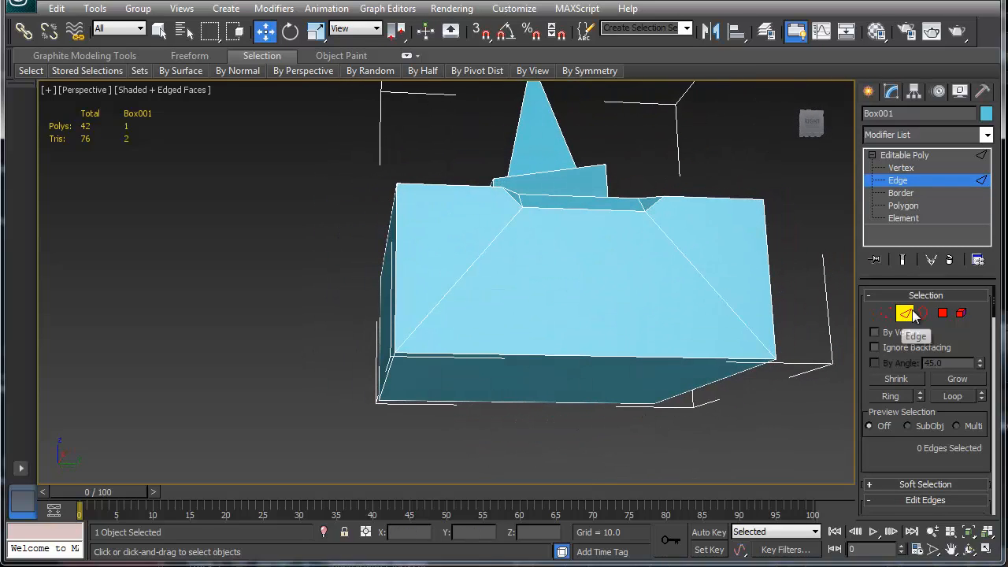
left_click(903, 206)
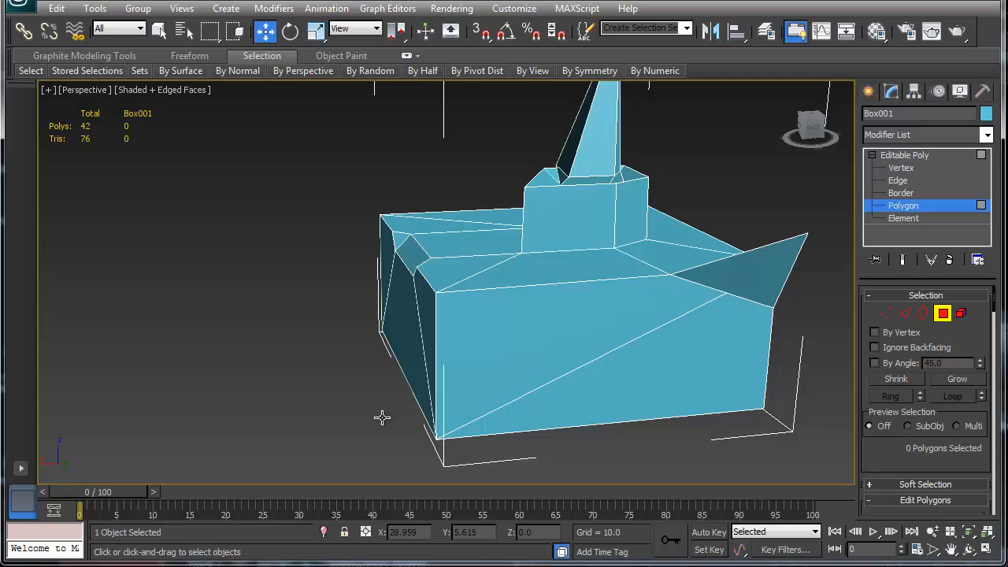
left_click_drag(382, 418, 492, 392)
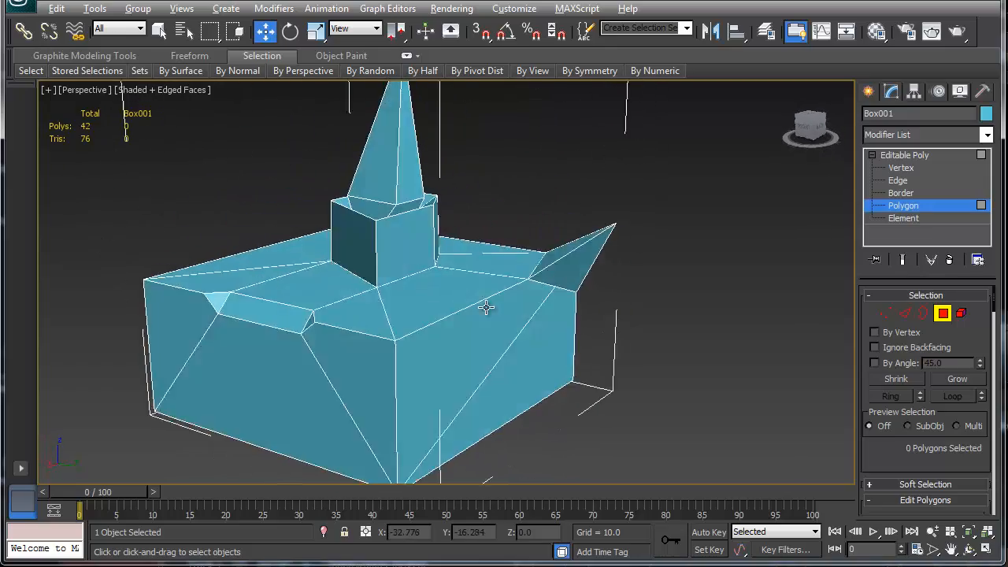
left_click_drag(484, 308, 470, 340)
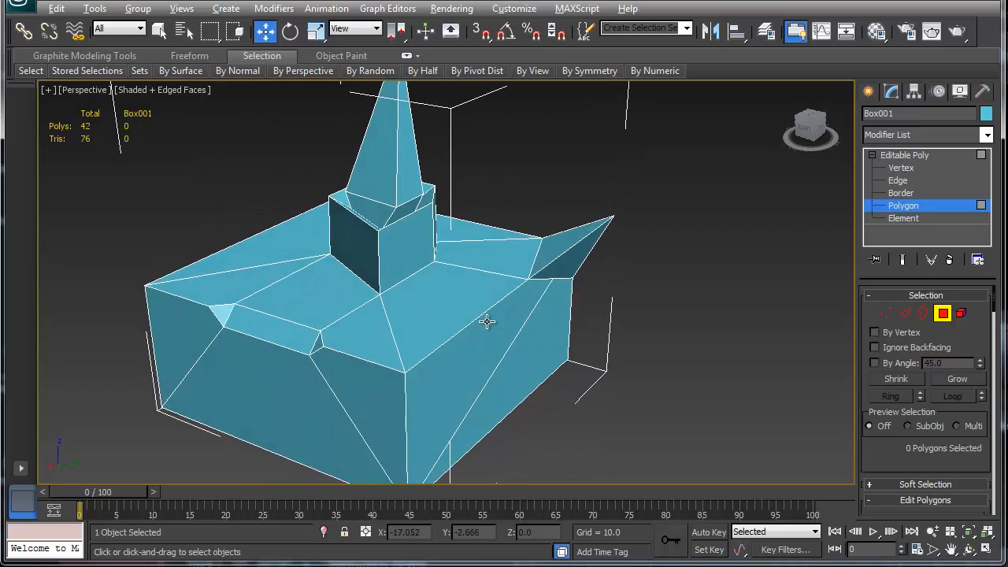
left_click_drag(486, 322, 664, 319)
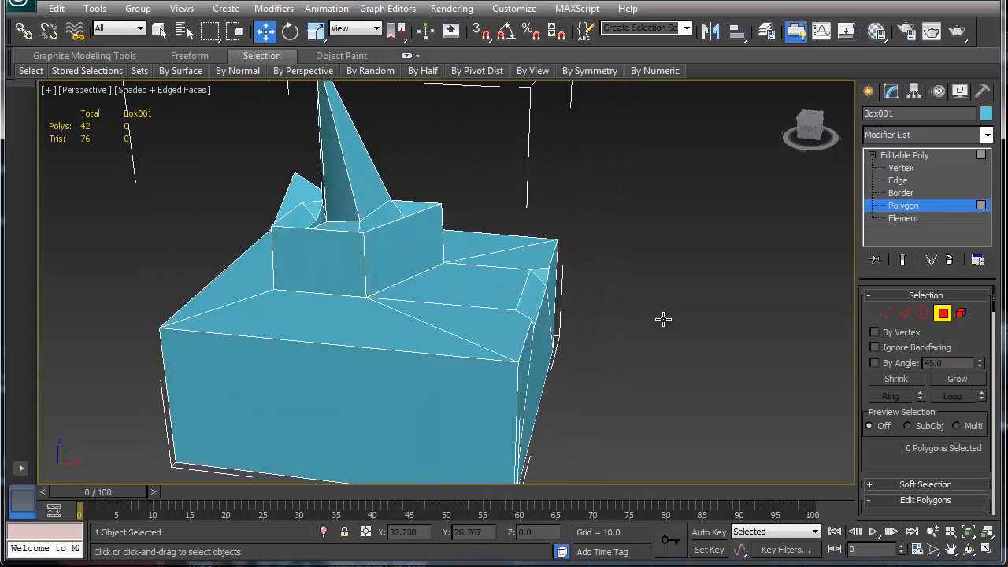
left_click_drag(663, 319, 669, 411)
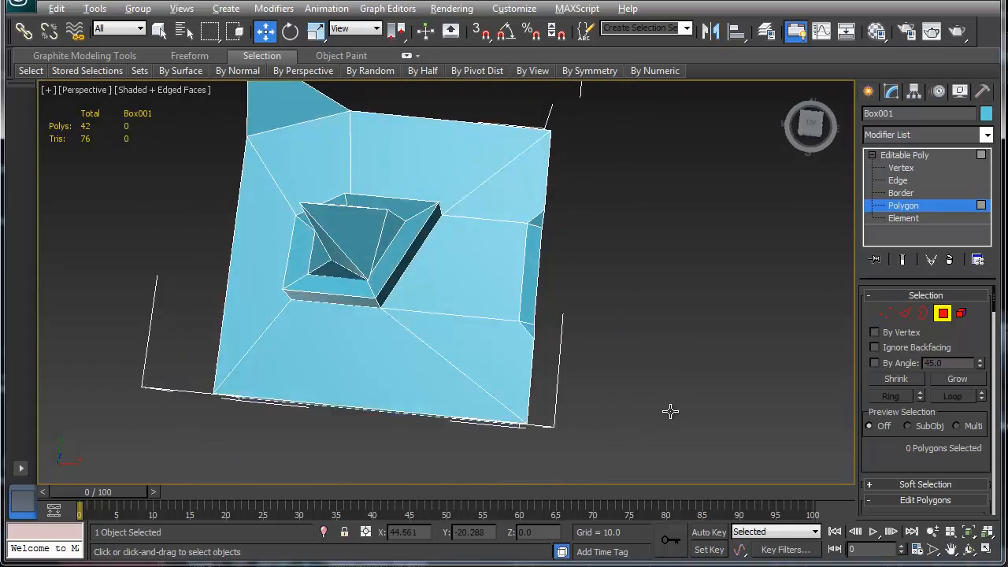